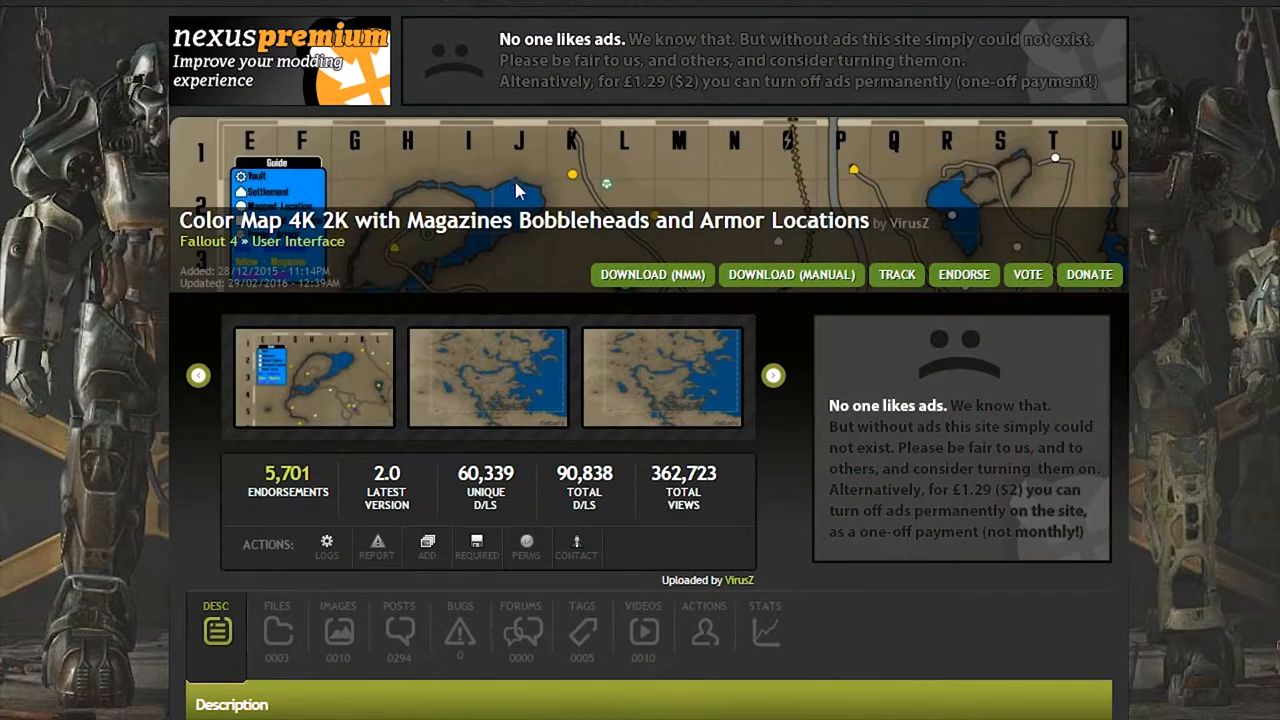
pyautogui.moveTo(443, 245)
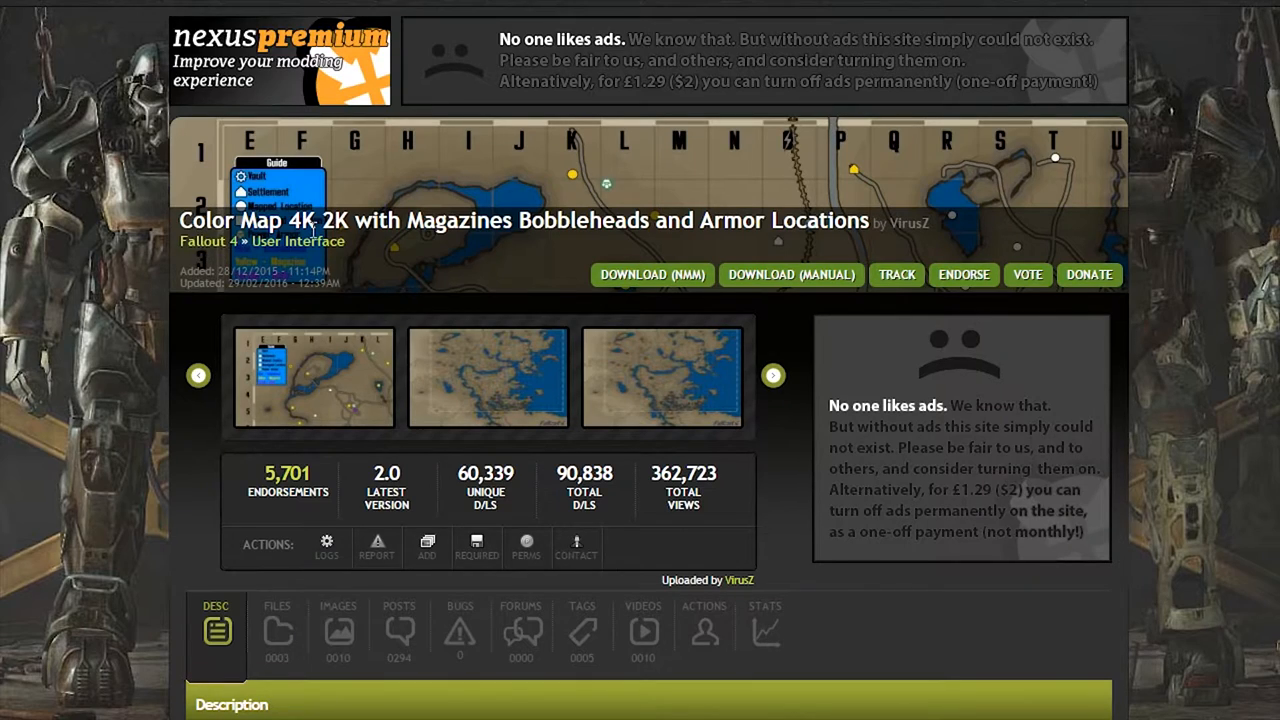
pyautogui.moveTo(462, 197)
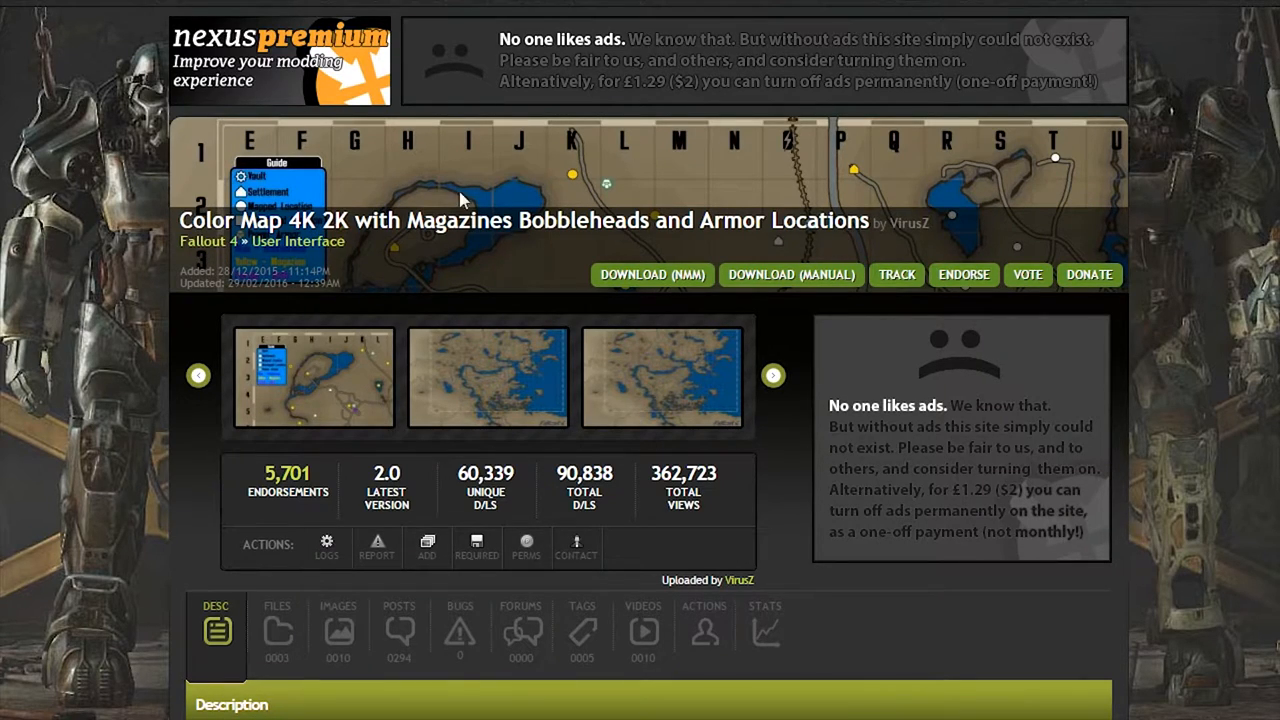
pyautogui.moveTo(397, 223)
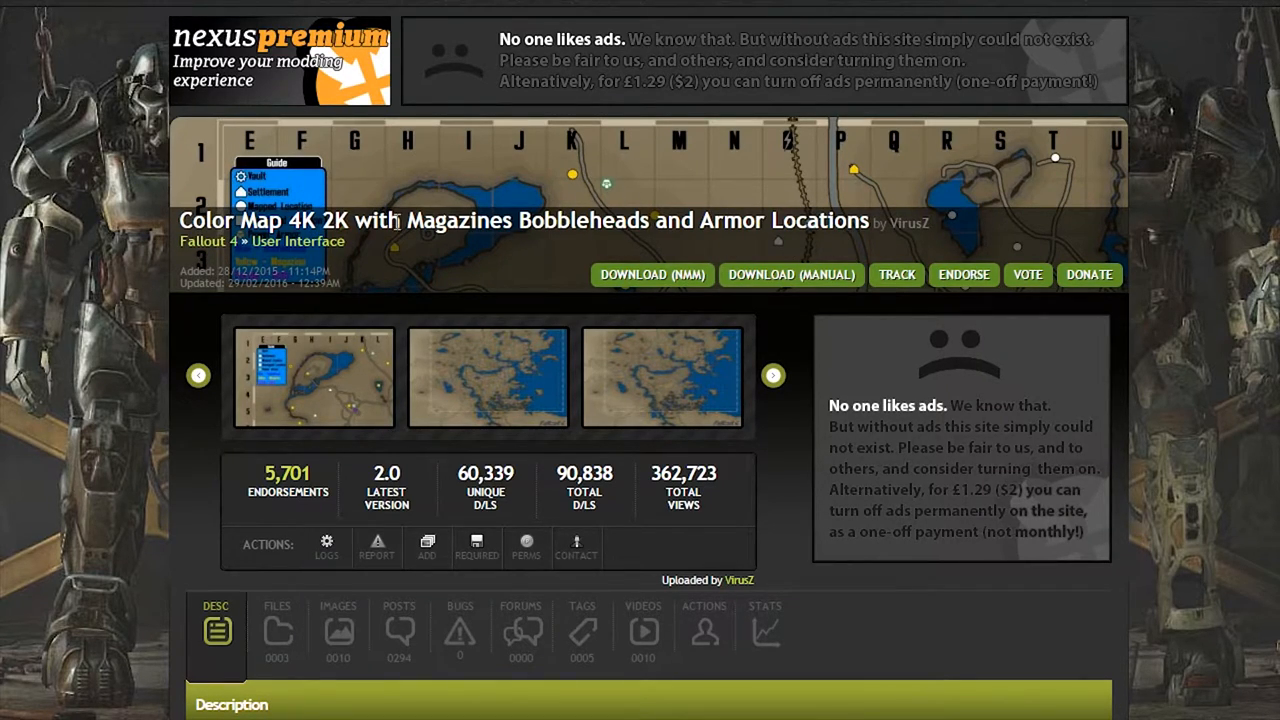
# - From the mod's Files list, download the main Color Map file with the manager, skipping the donation prompt
pyautogui.click(277, 632)
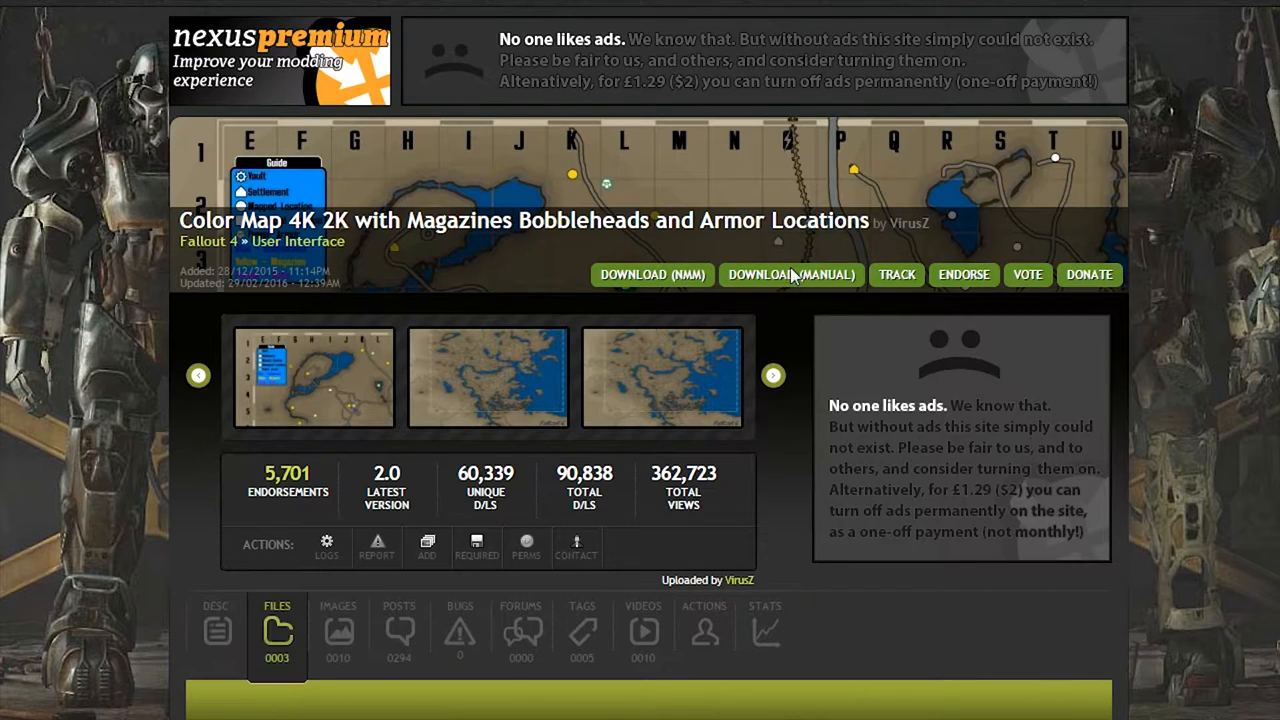
pyautogui.scroll(-3)
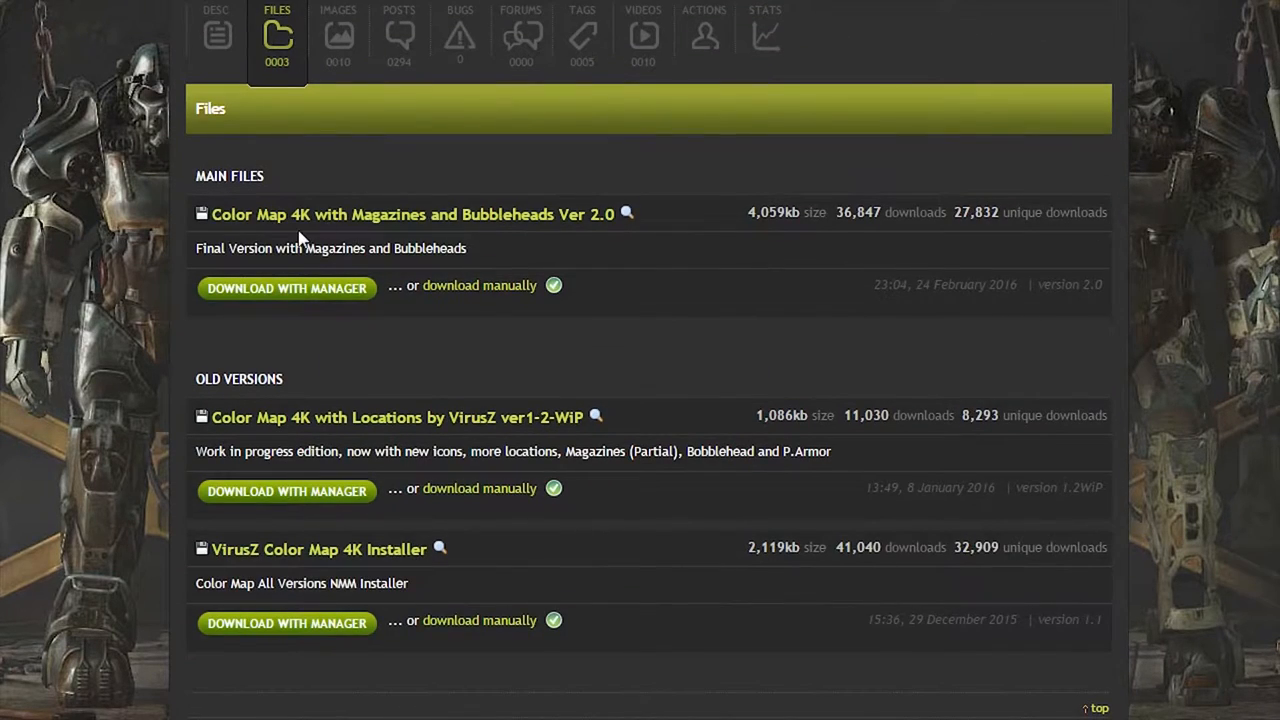
pyautogui.click(287, 288)
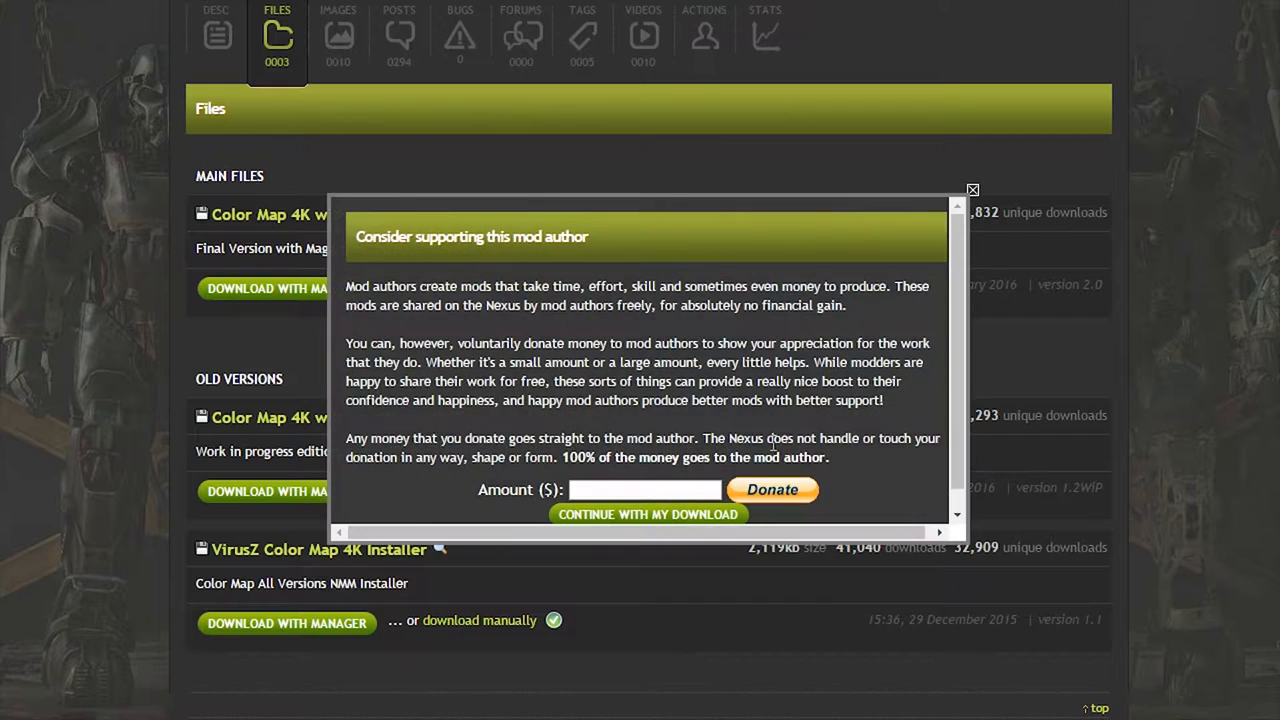
pyautogui.click(647, 514)
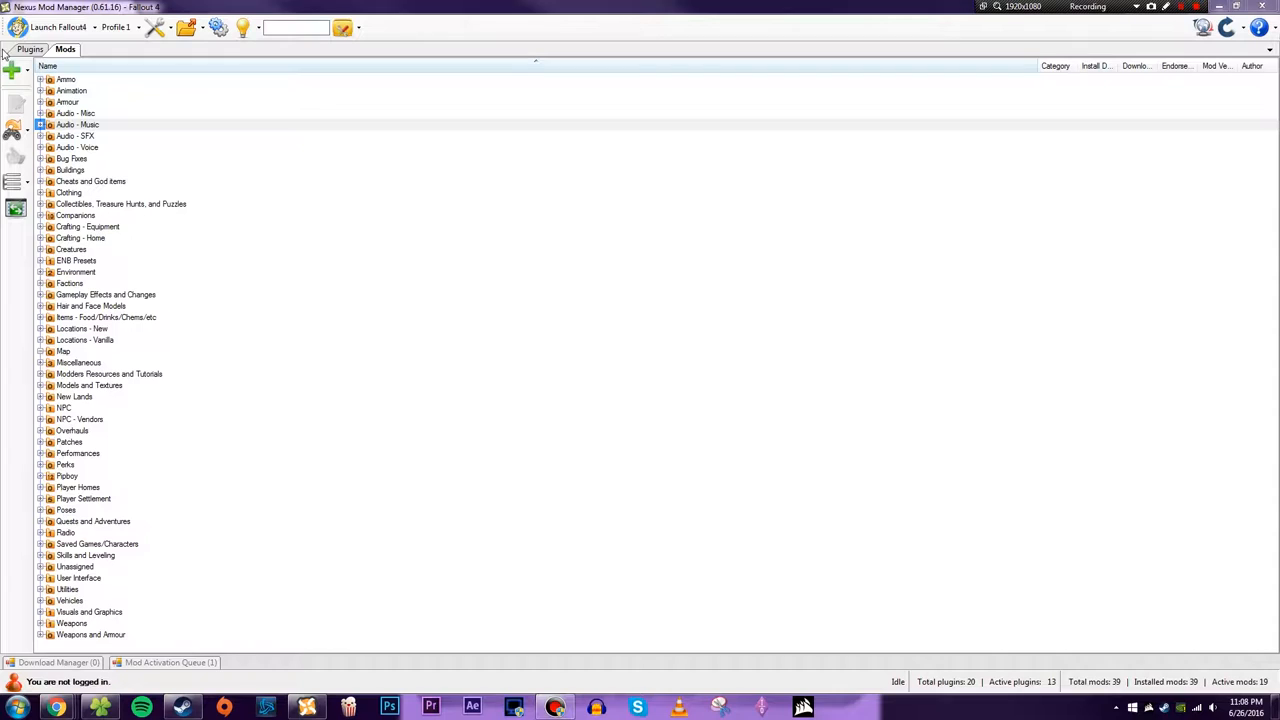
# - Add the downloaded Color Map 4K archive from Downloads as a new mod from file
pyautogui.click(77, 124)
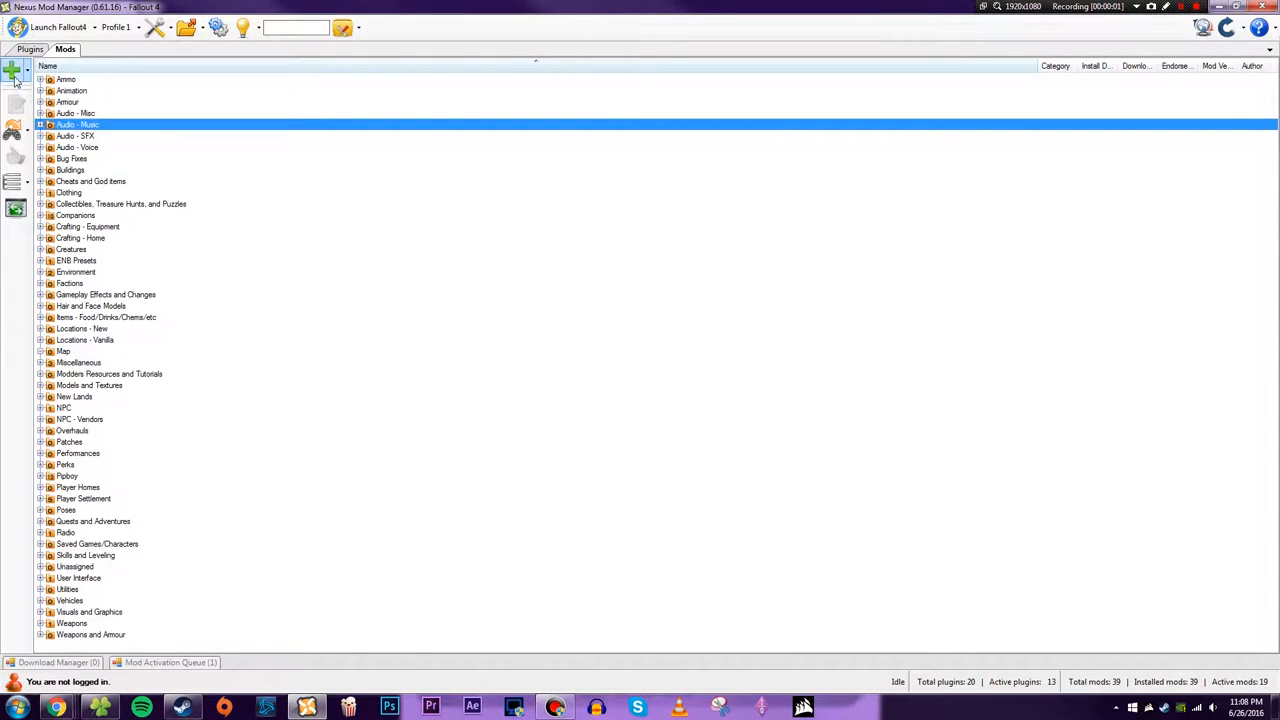
pyautogui.click(14, 72)
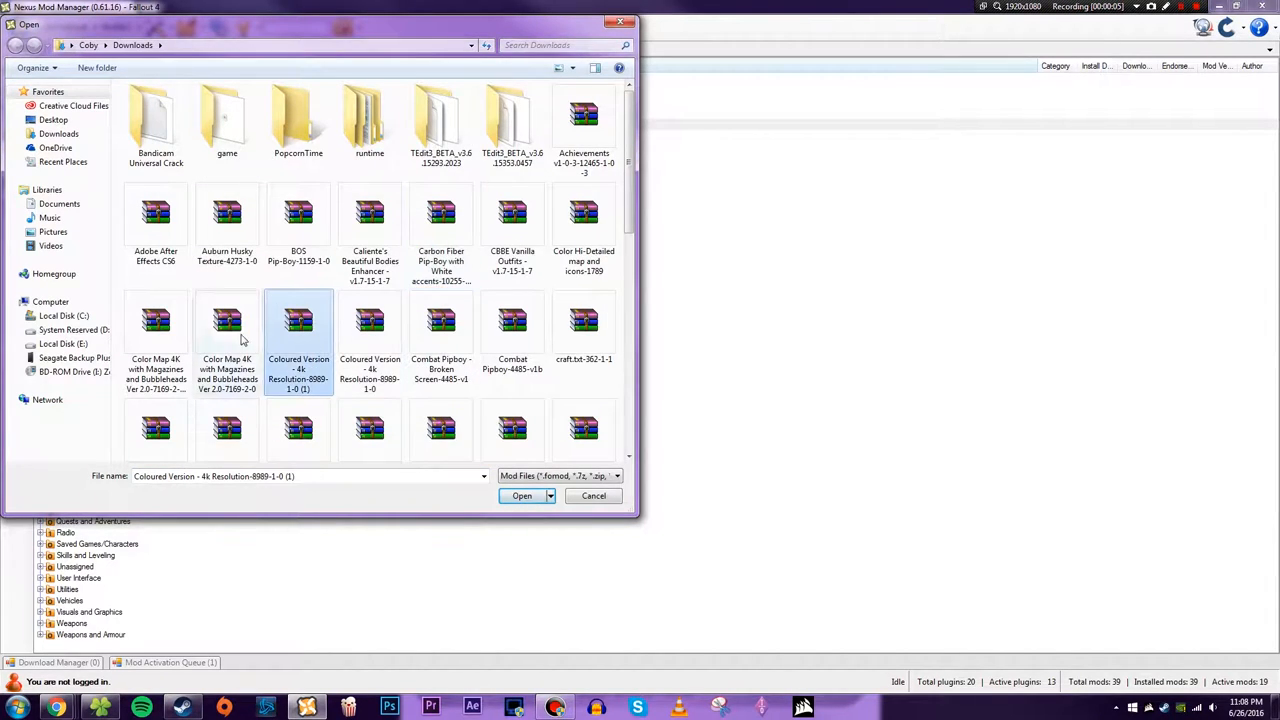
pyautogui.click(521, 496)
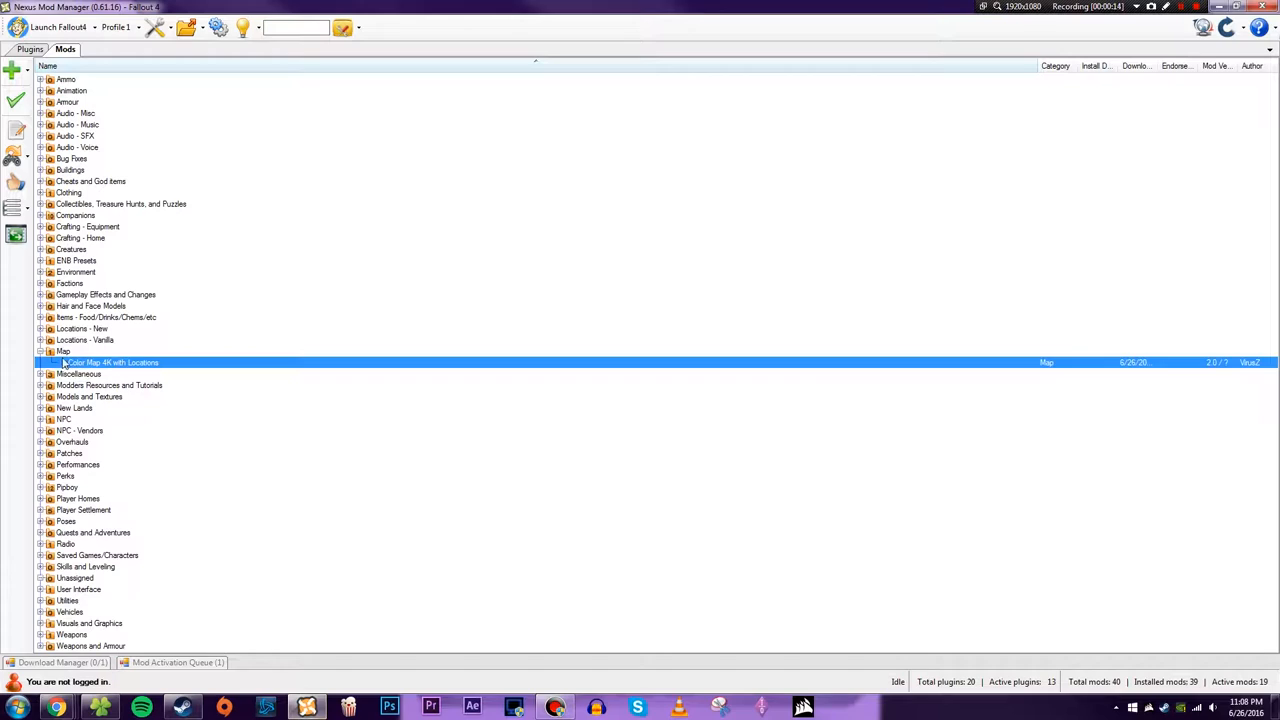
pyautogui.moveTo(302, 362)
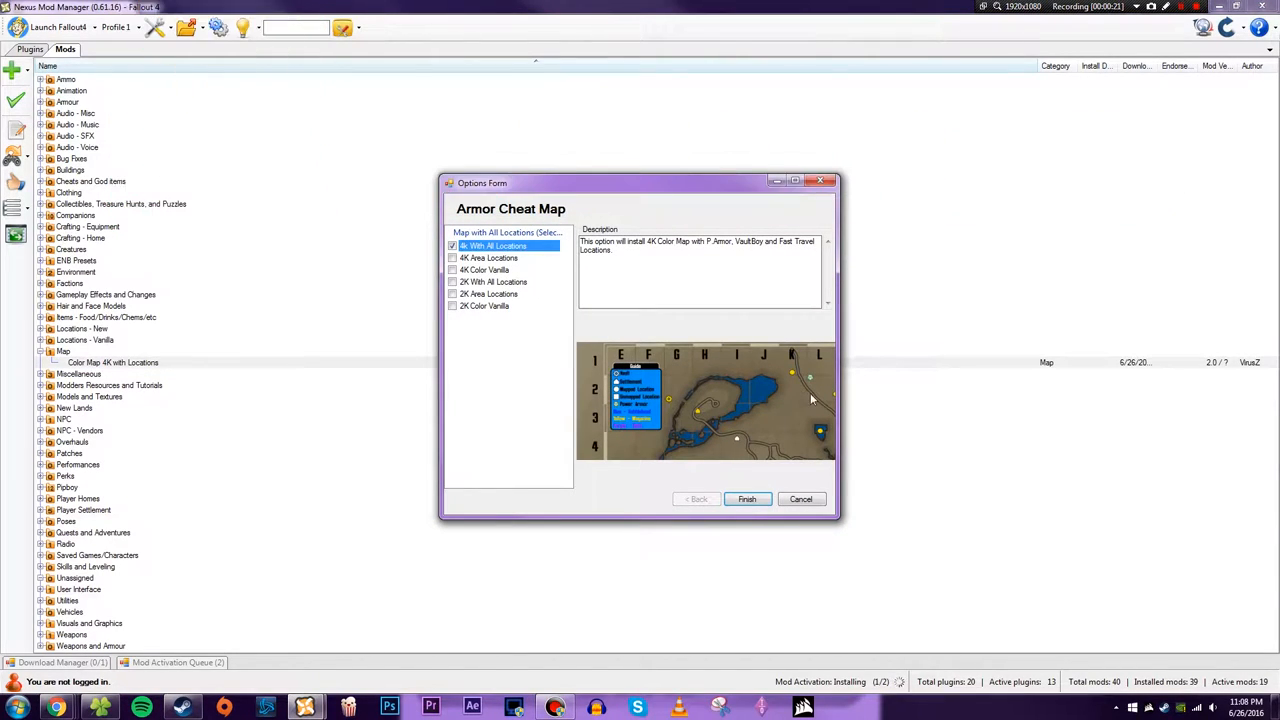
pyautogui.moveTo(678, 406)
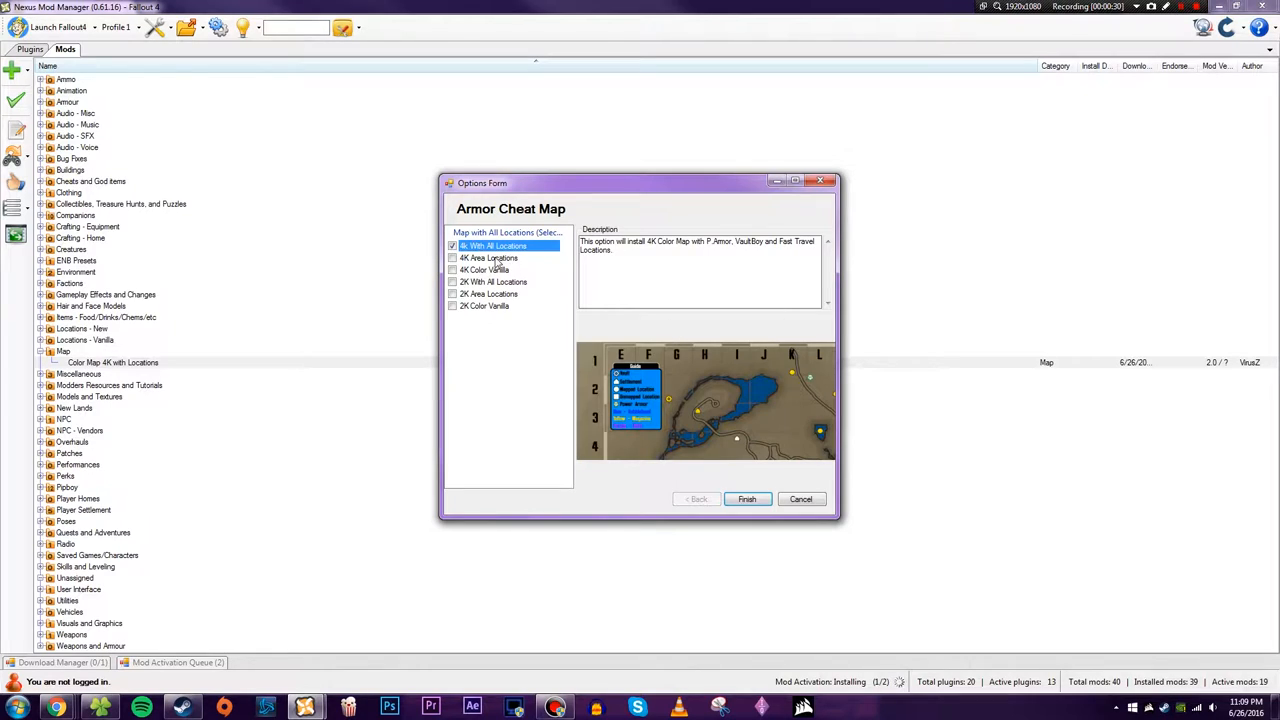
# - Preview the 4K Area Locations, 4K Color Vanilla and 2K Color Vanilla map options
pyautogui.click(490, 258)
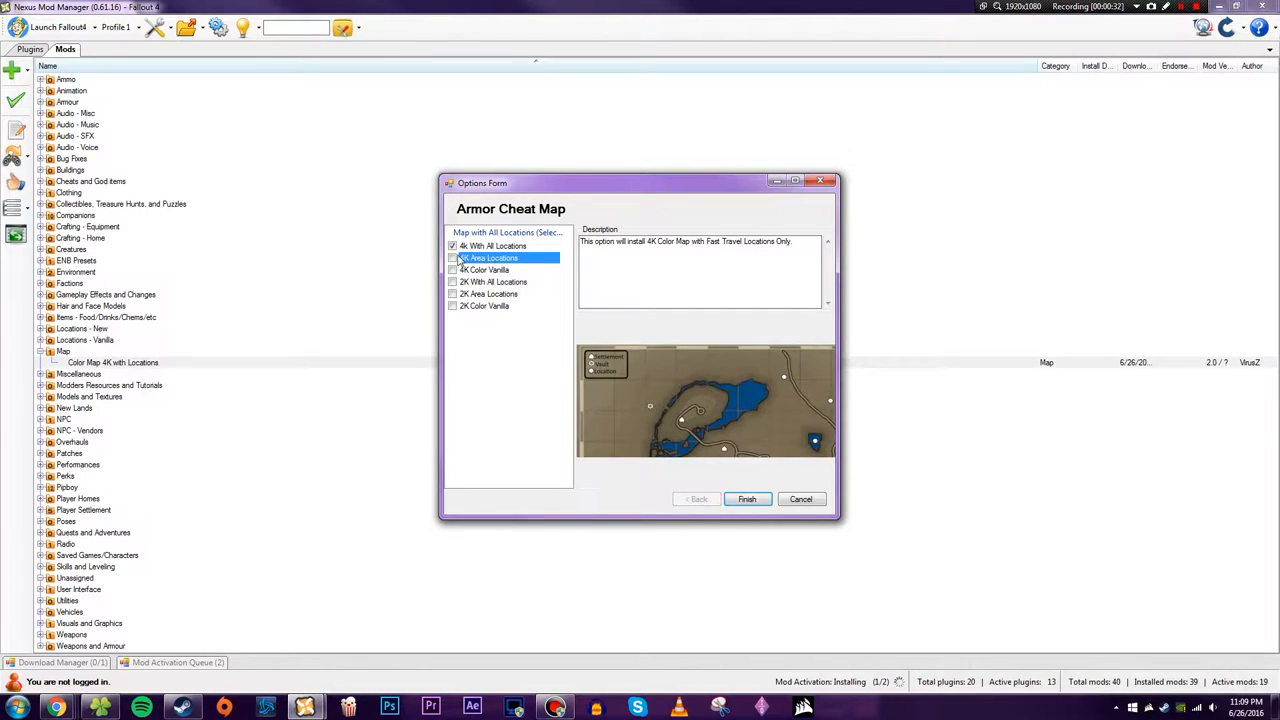
pyautogui.moveTo(698, 326)
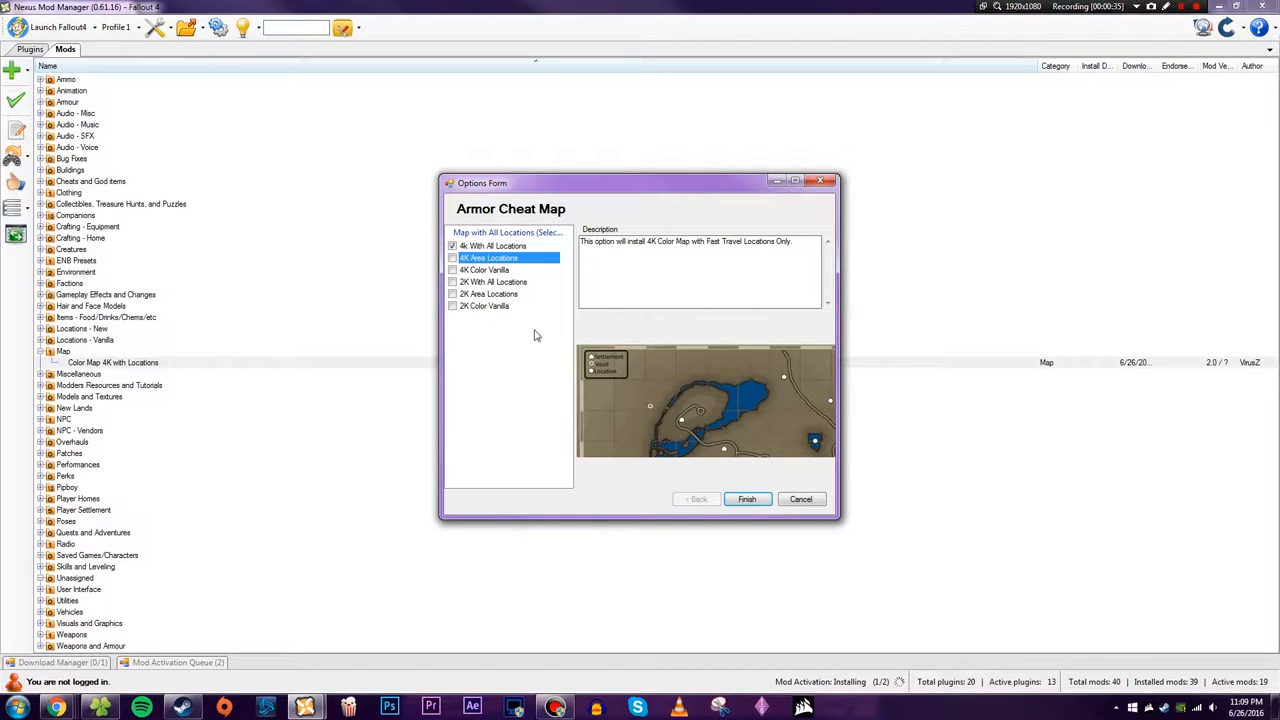
pyautogui.click(484, 270)
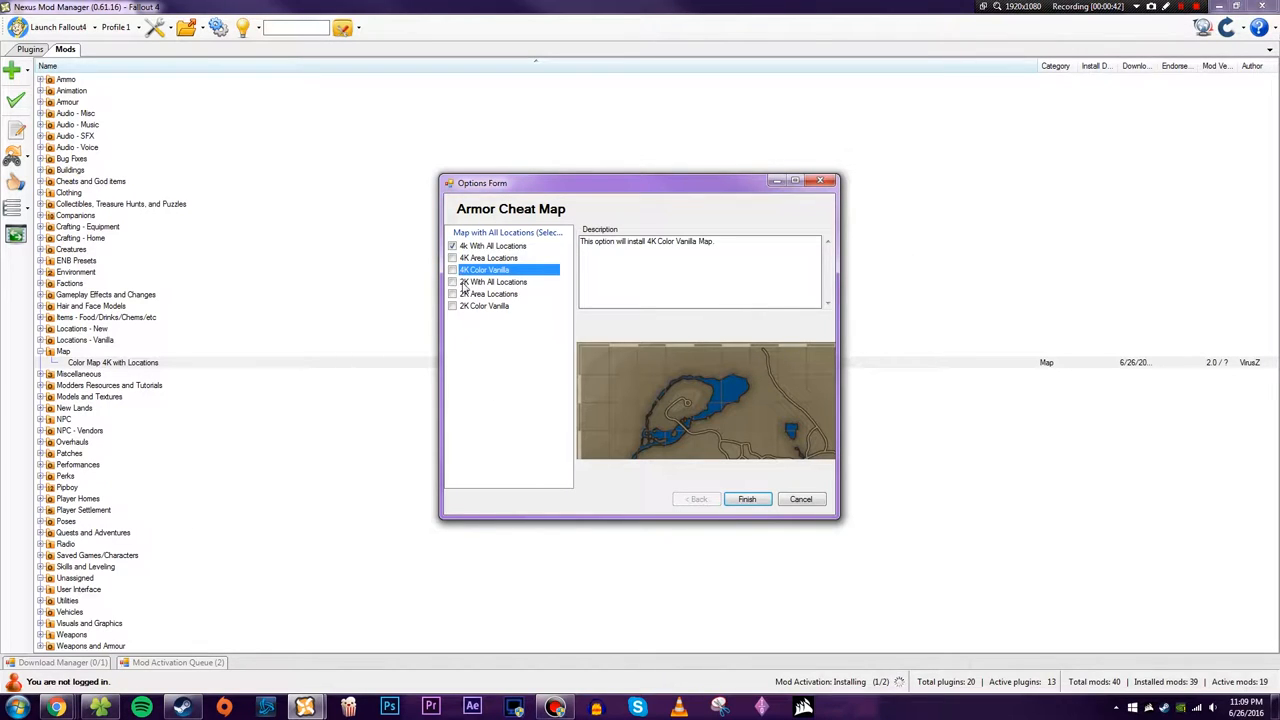
pyautogui.click(484, 305)
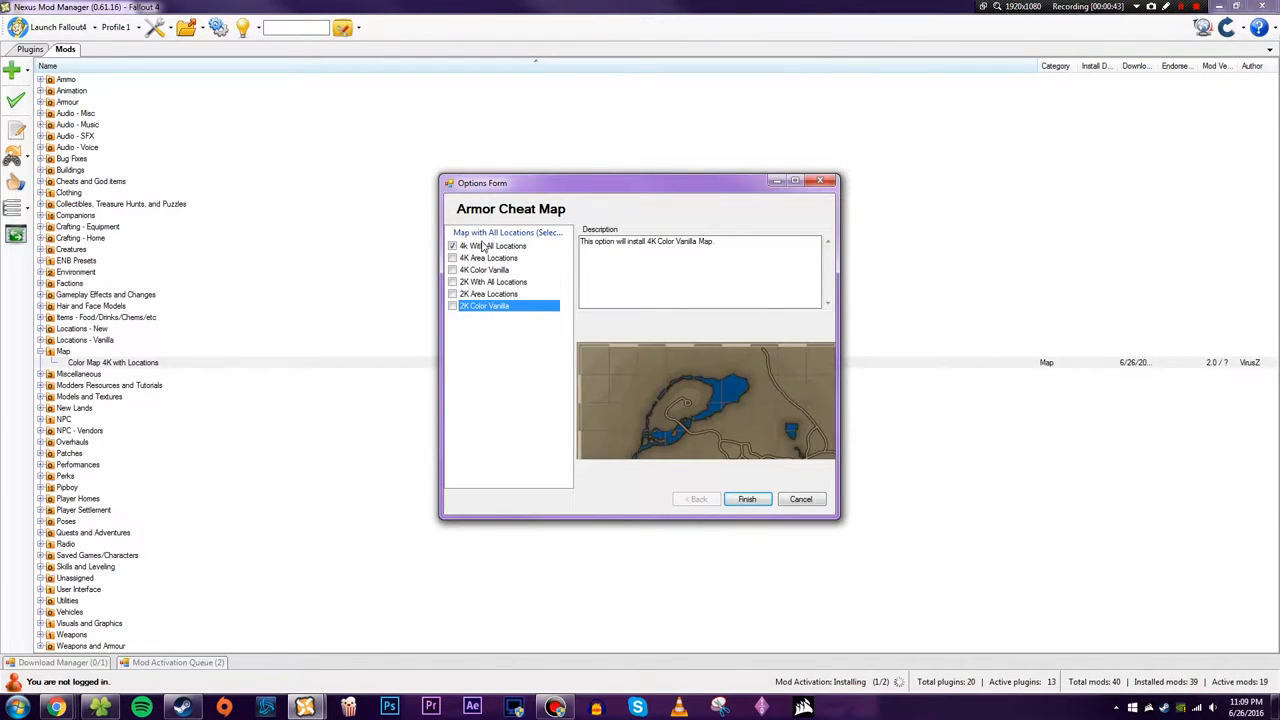
# - Install Color Map 4K with the 2K Color Vanilla option and launch Fallout 4
pyautogui.click(452, 246)
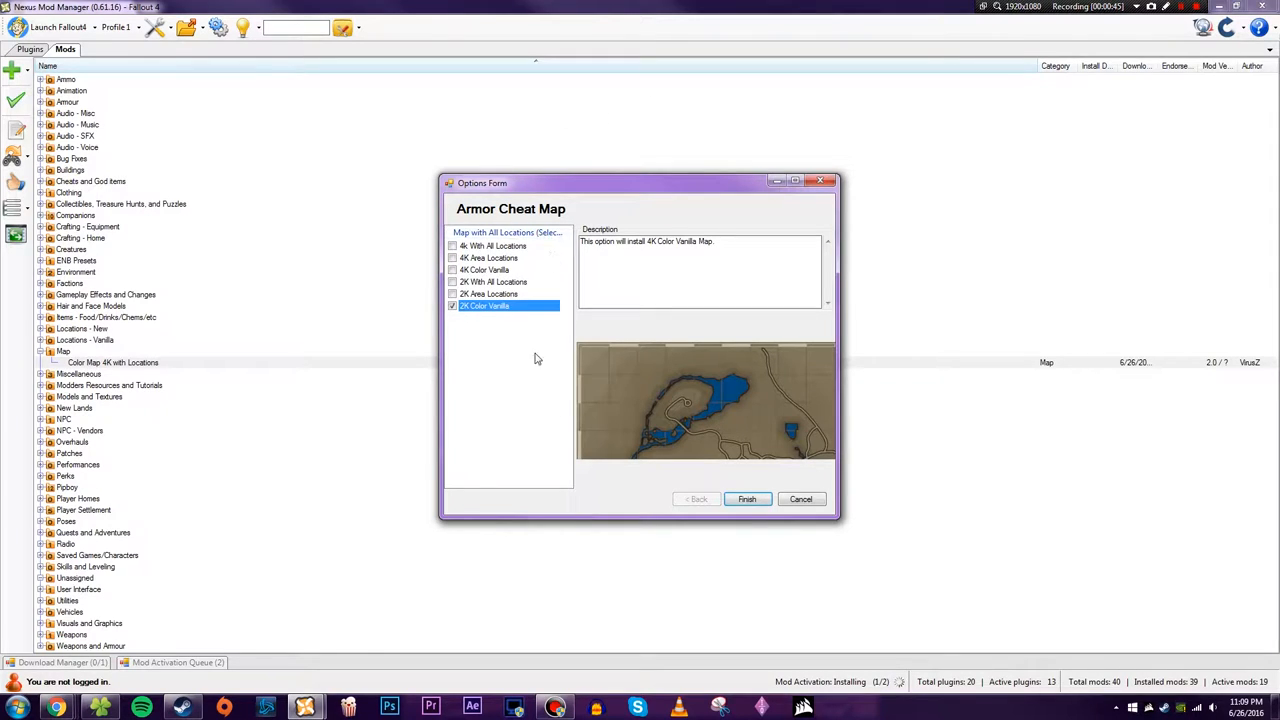
pyautogui.click(747, 499)
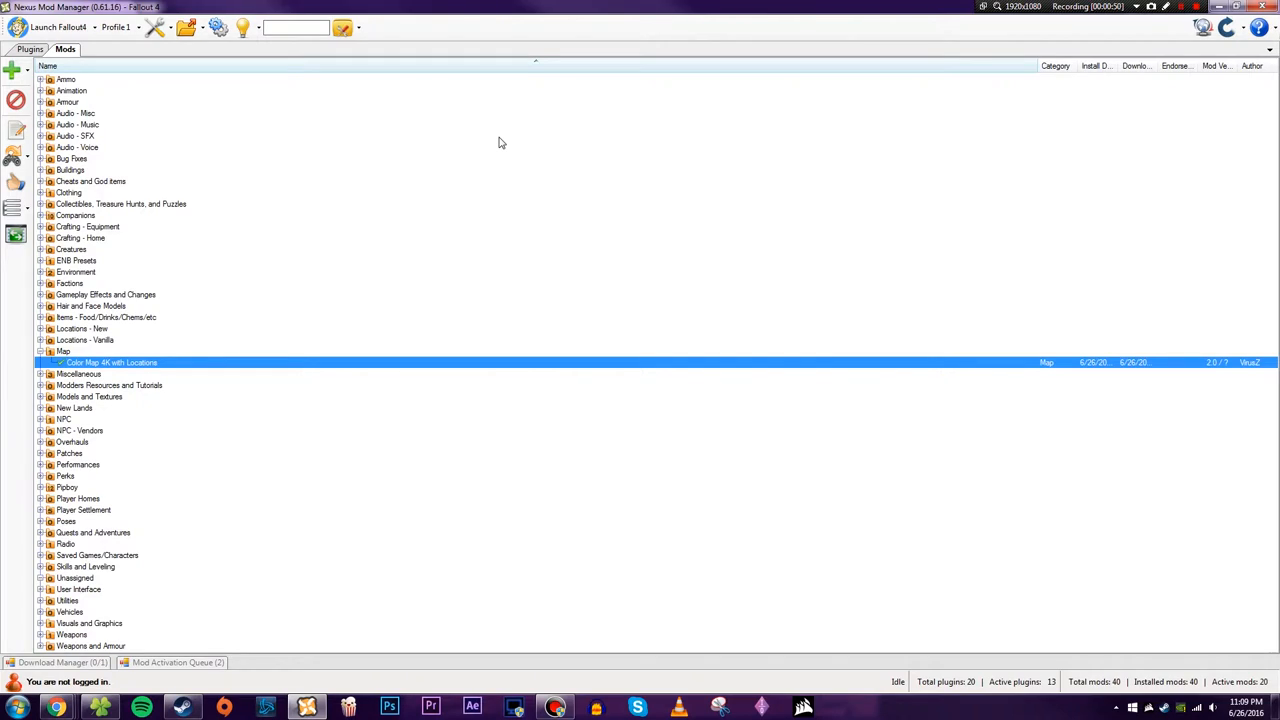
pyautogui.moveTo(118, 182)
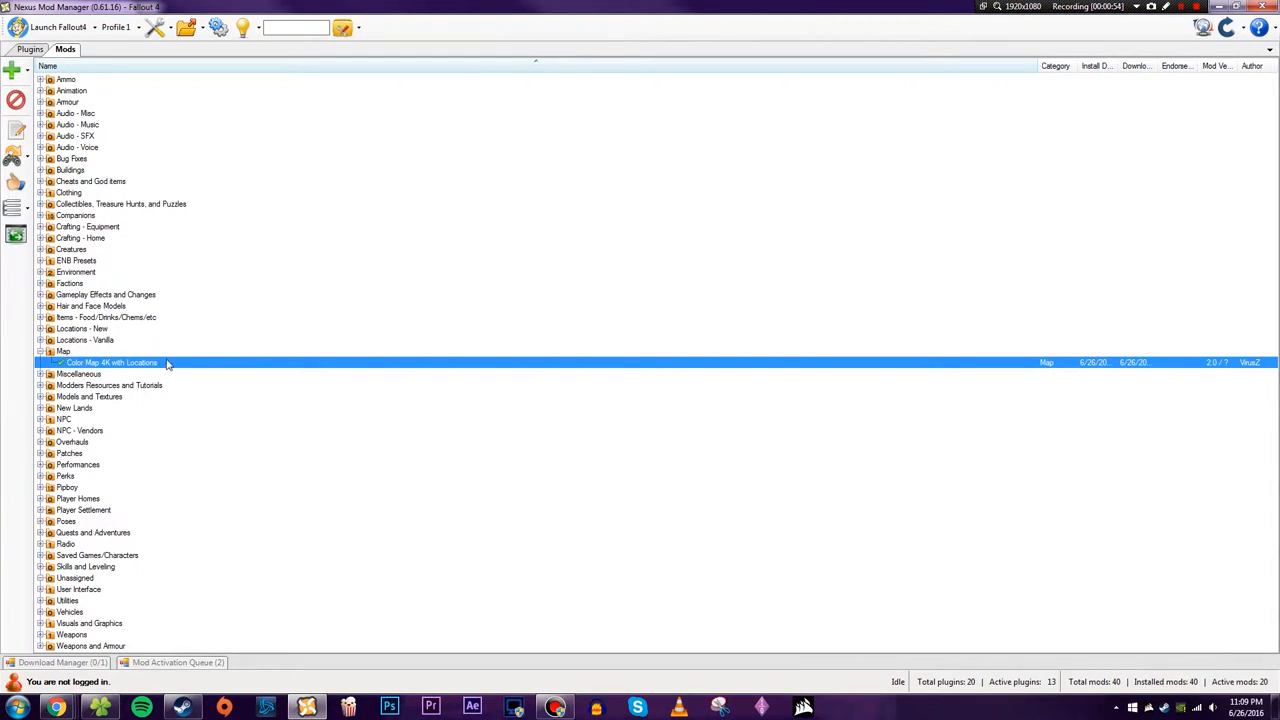
pyautogui.moveTo(226, 212)
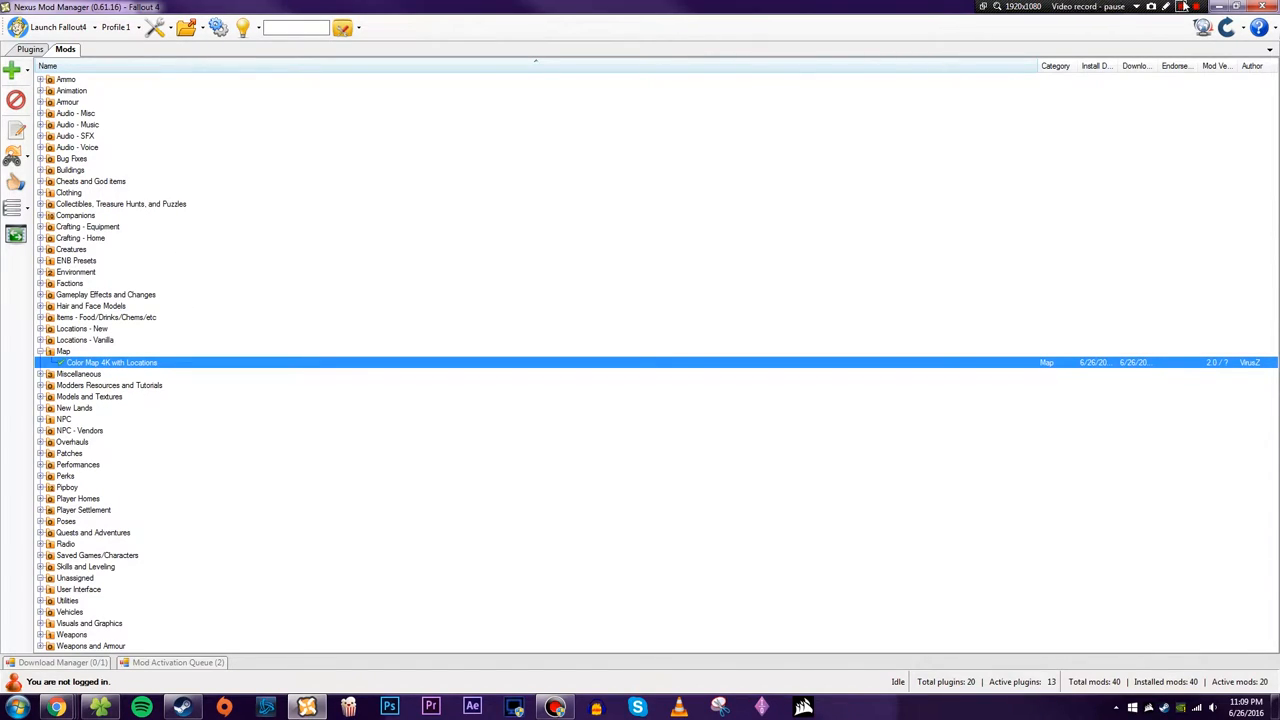
pyautogui.click(57, 27)
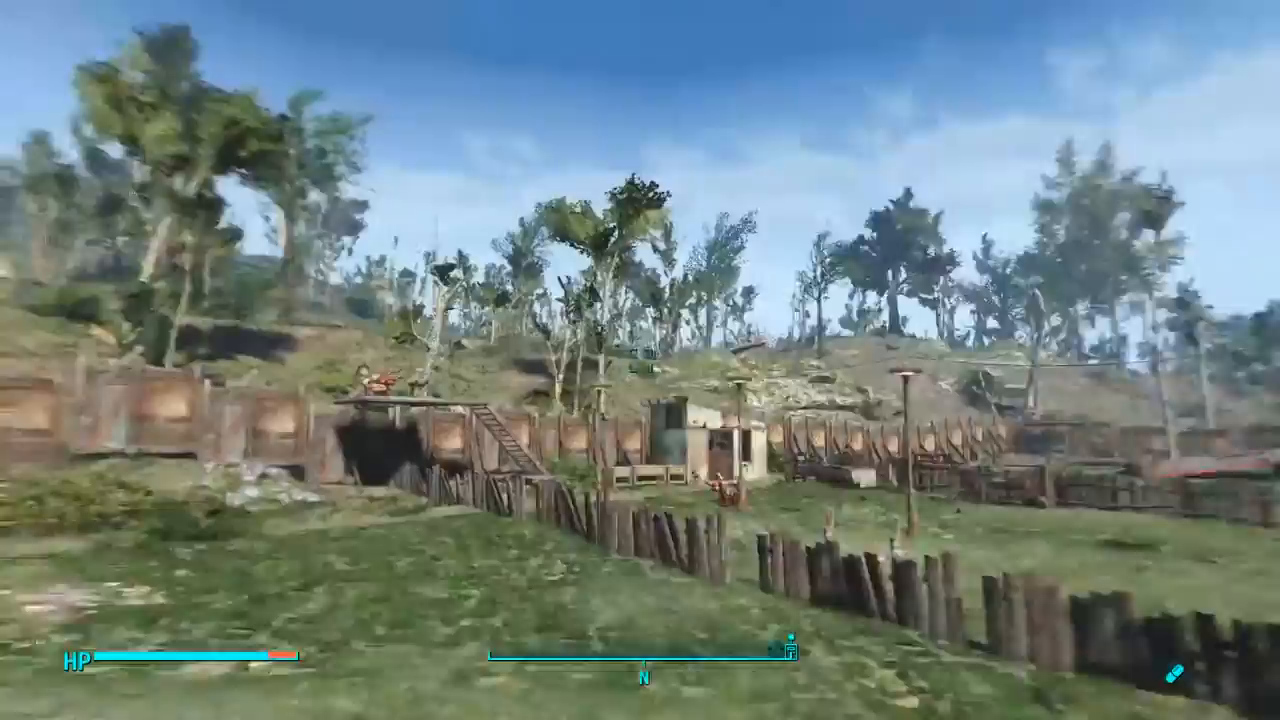
# - Load into the Fallout 4 game world at the fenced settlement
pyautogui.press('Tab')
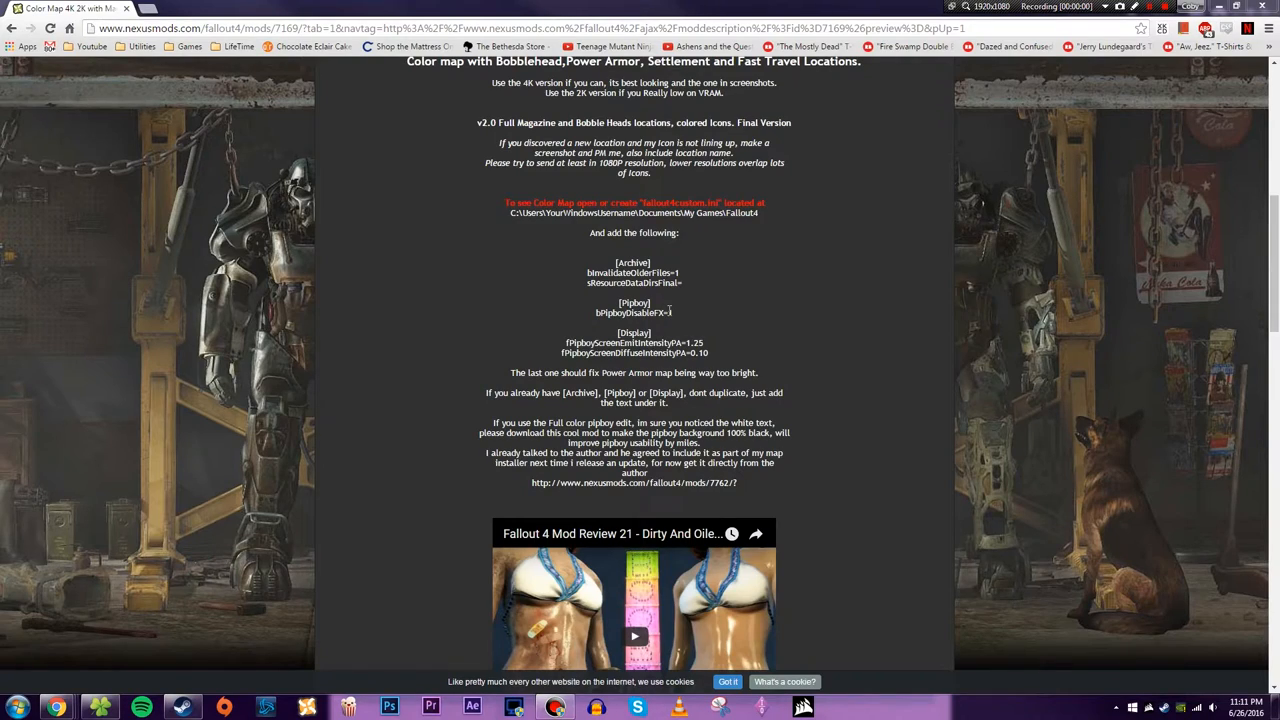
pyautogui.moveTo(655, 249)
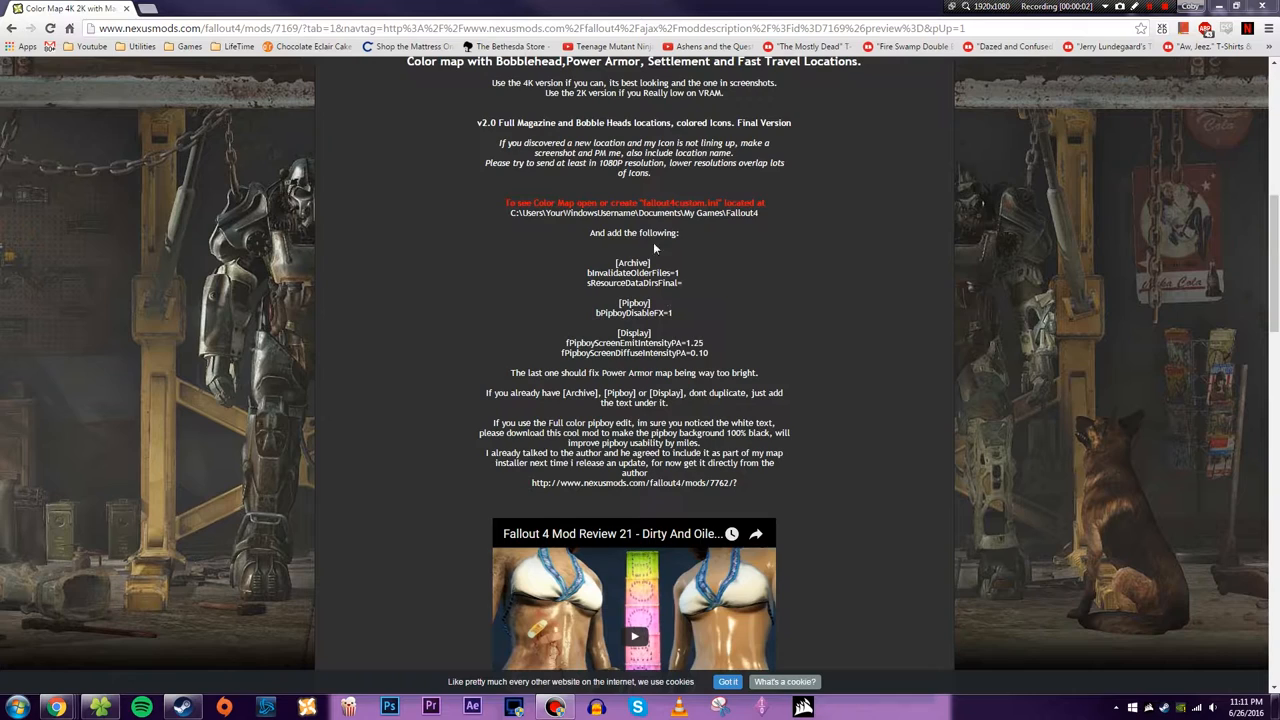
pyautogui.moveTo(781, 232)
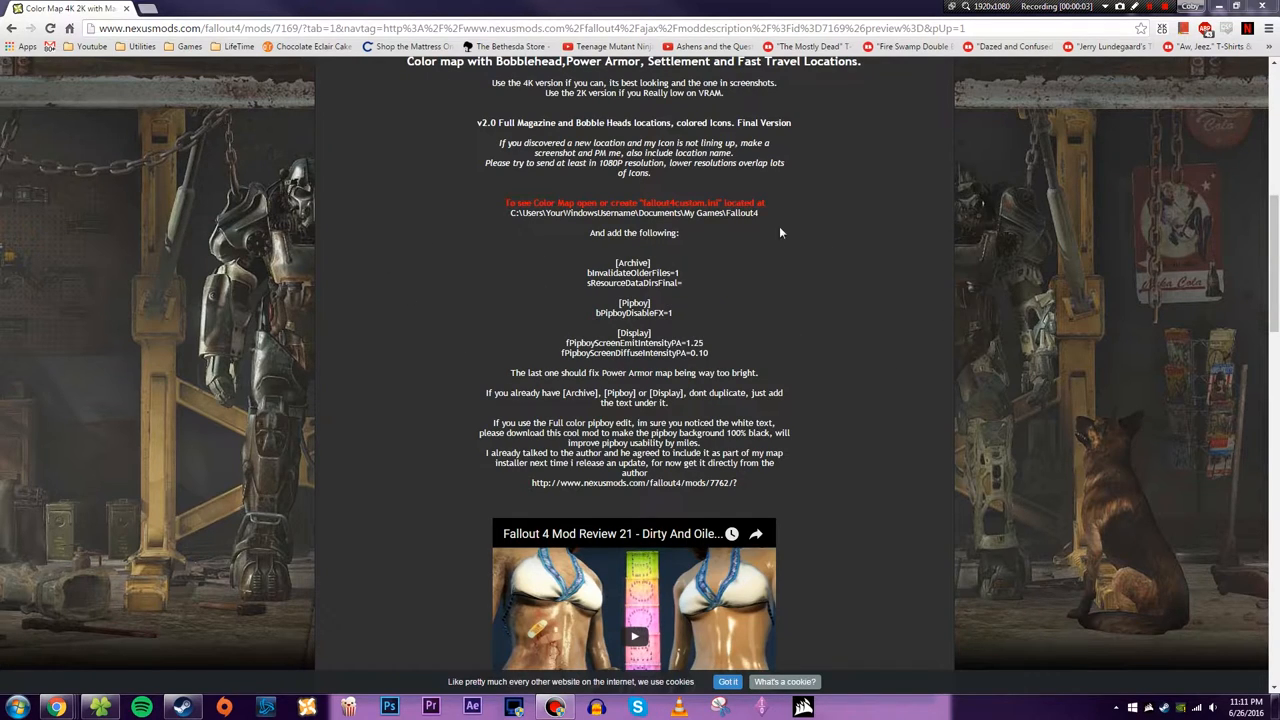
# - Show Fallout4.ini in Notepad++ beside the mod's listed ini settings
pyautogui.click(15, 705)
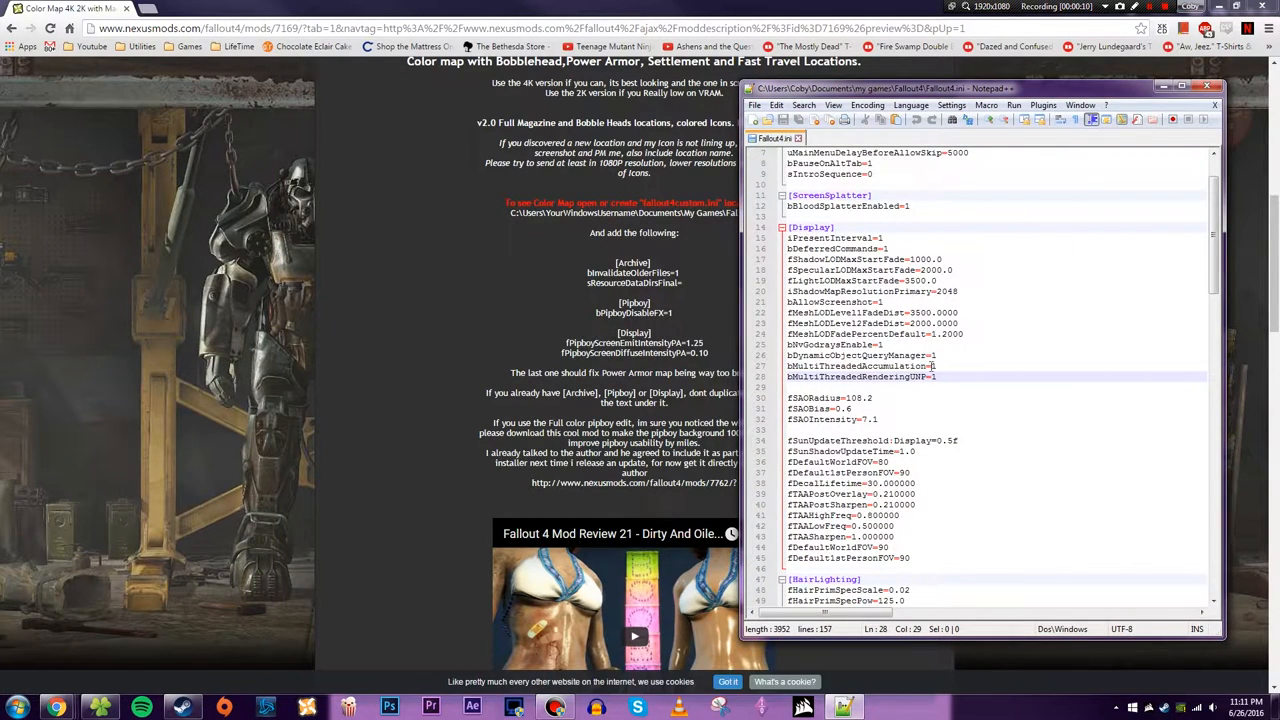
# - Scroll Fallout4.ini down to the Pipboy section and set bPipboyDisableFX=1
pyautogui.scroll(3)
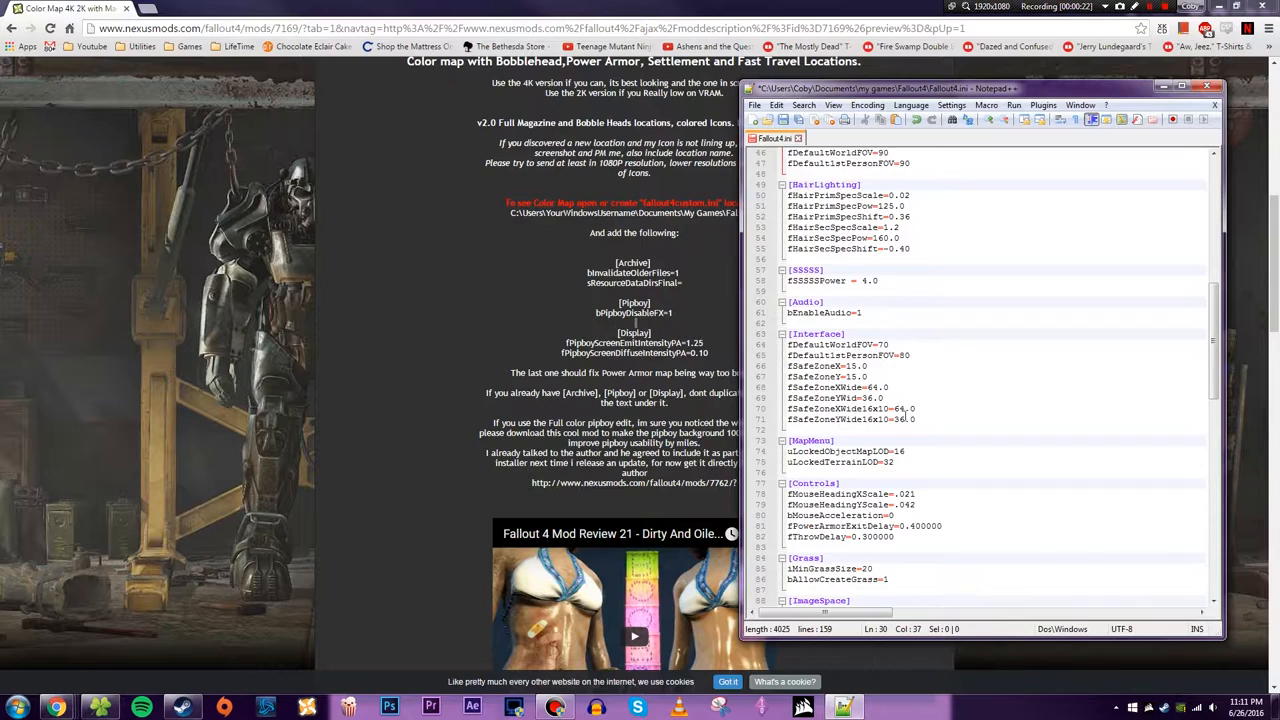
pyautogui.scroll(-3)
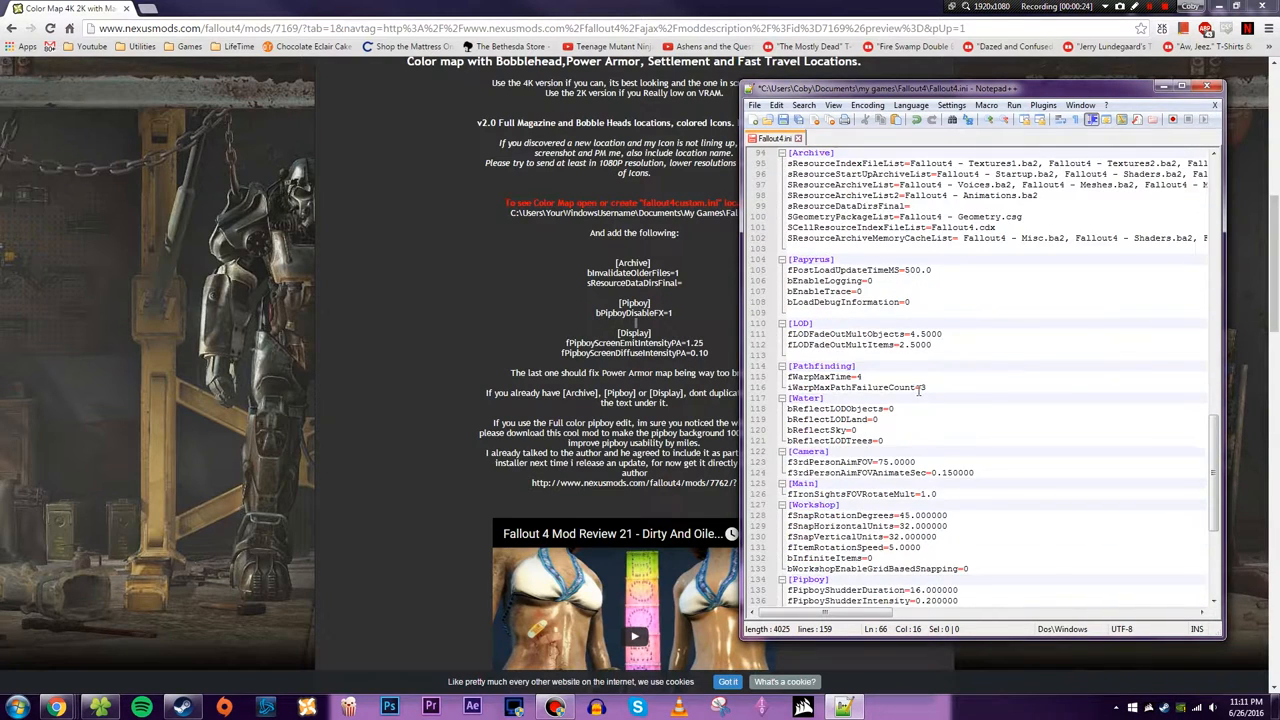
pyautogui.scroll(-3)
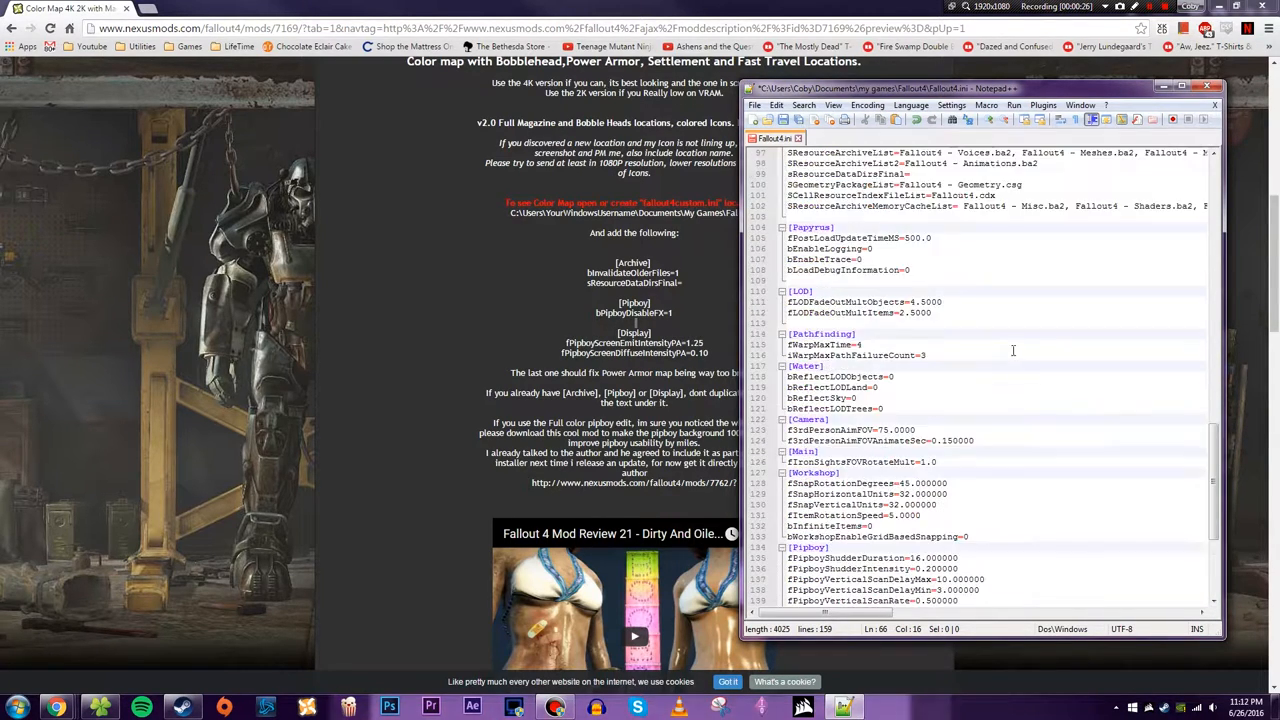
pyautogui.scroll(-3)
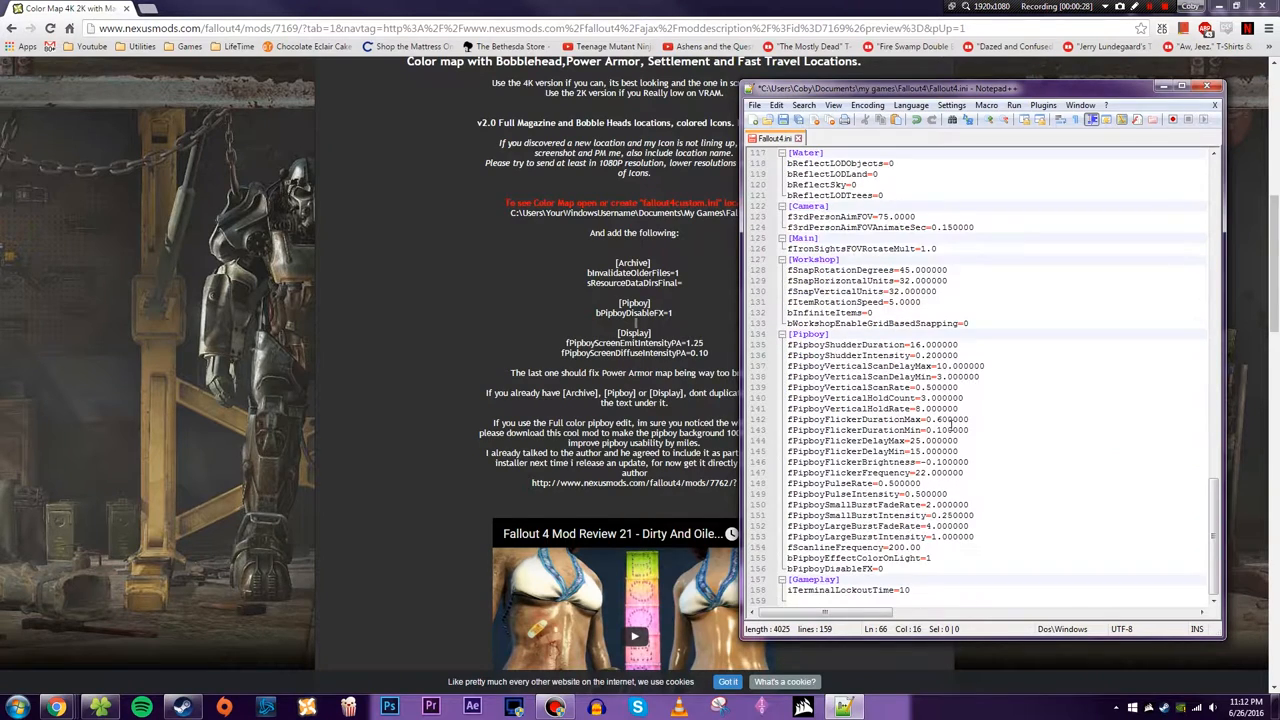
pyautogui.click(1010, 515)
pyautogui.write('1')
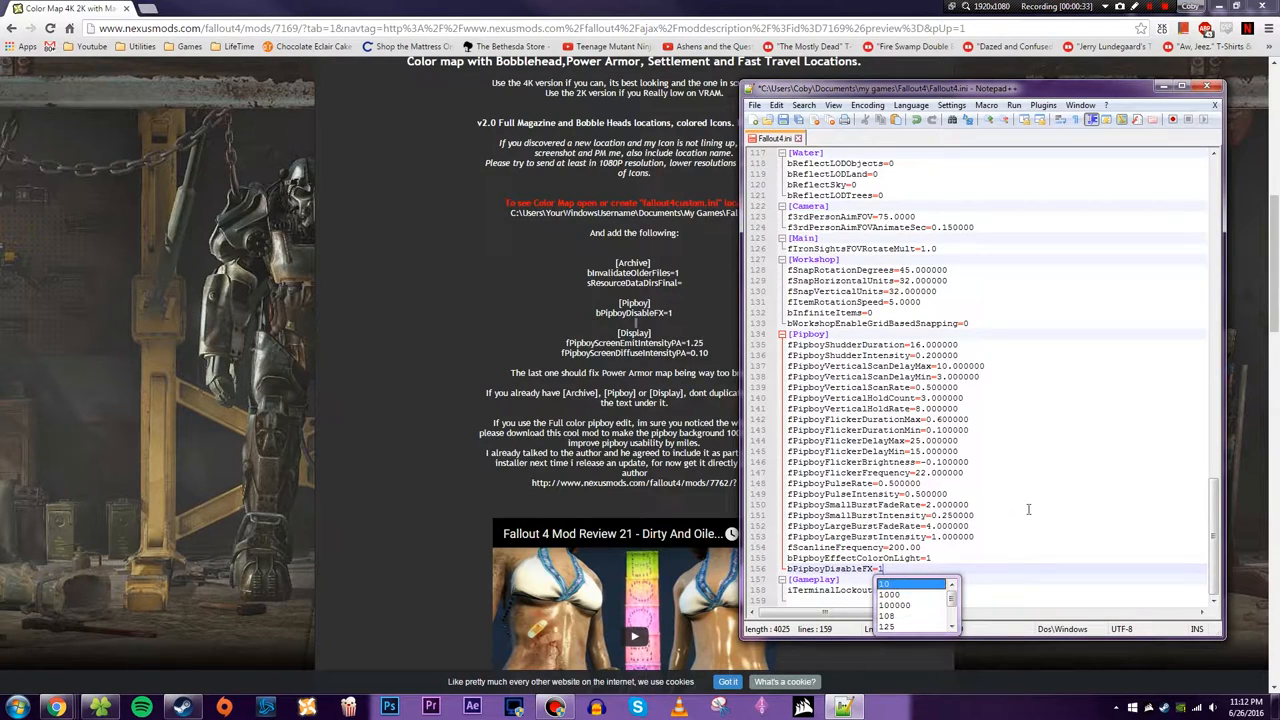
# - Recheck the Display and Pipboy ini lines, then return to Fallout 4
pyautogui.scroll(3)
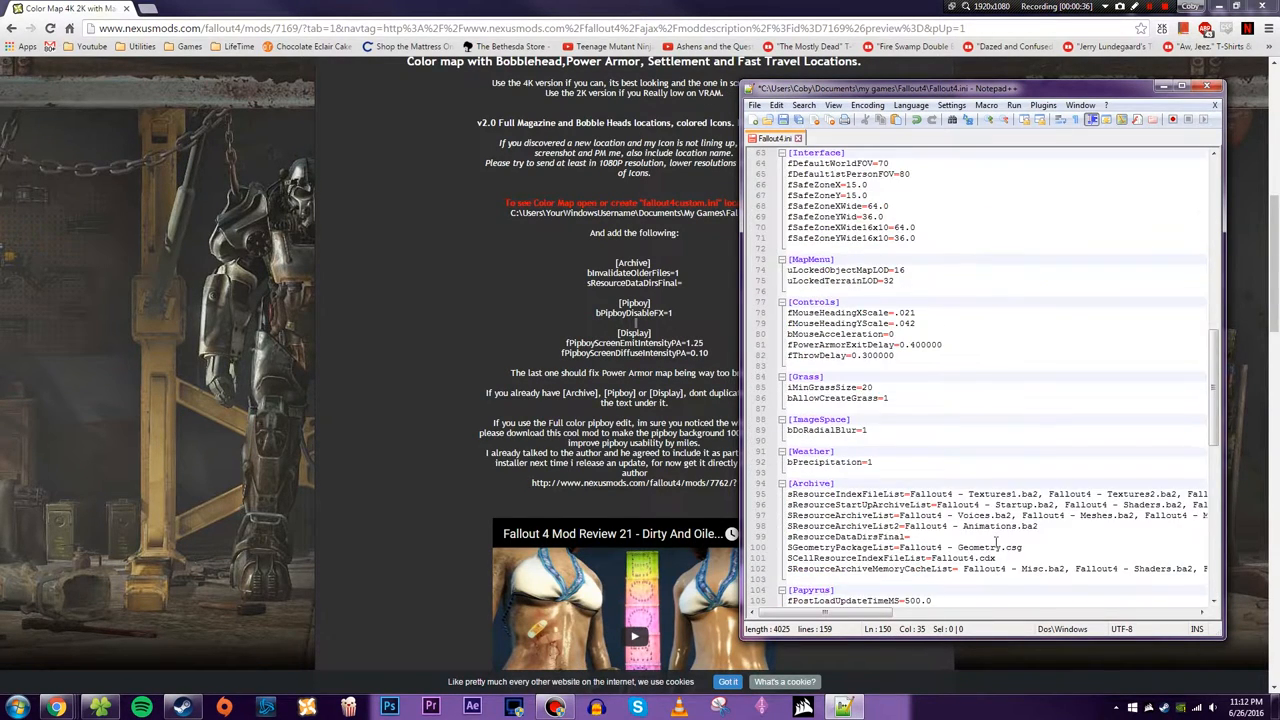
pyautogui.scroll(3)
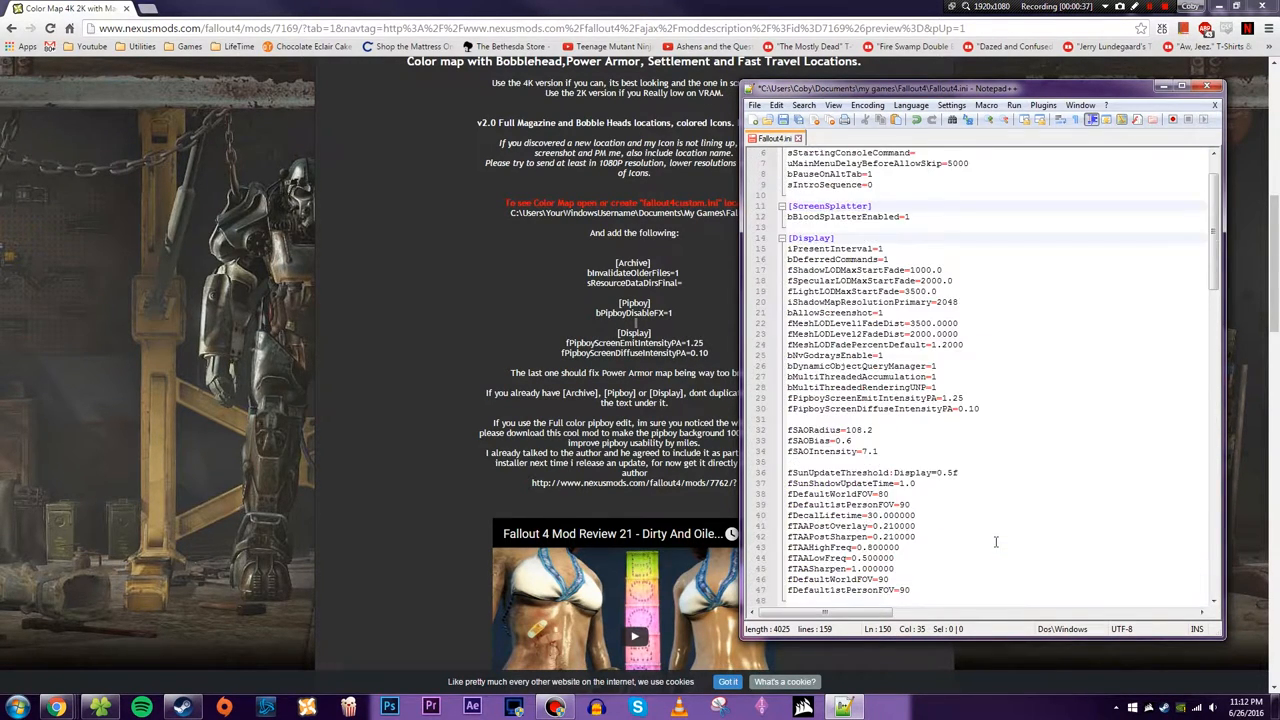
pyautogui.scroll(-3)
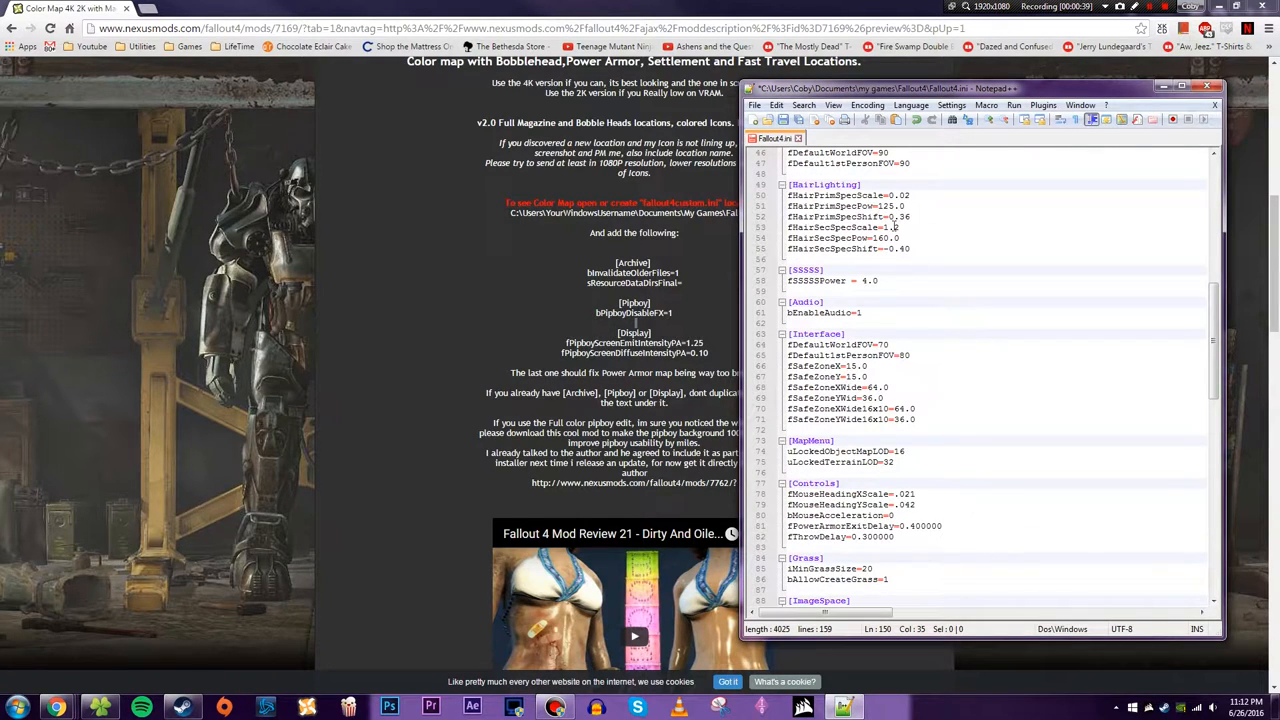
pyautogui.scroll(-3)
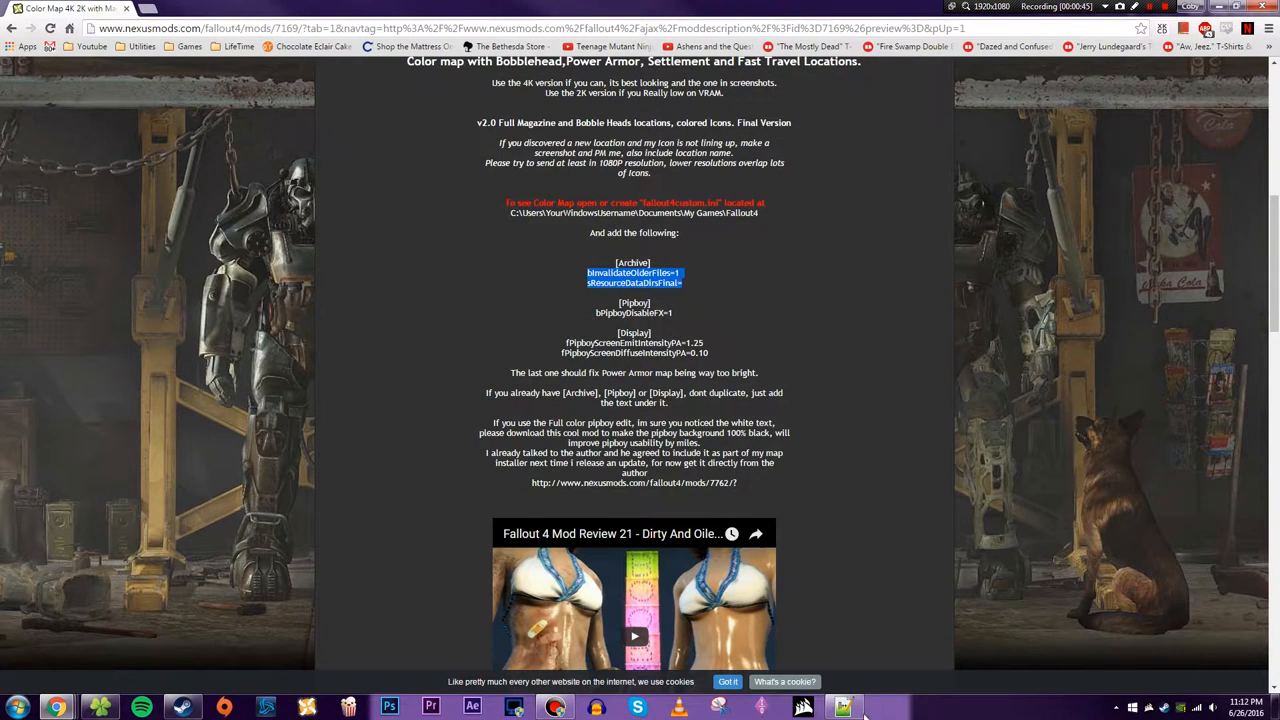
pyautogui.click(843, 707)
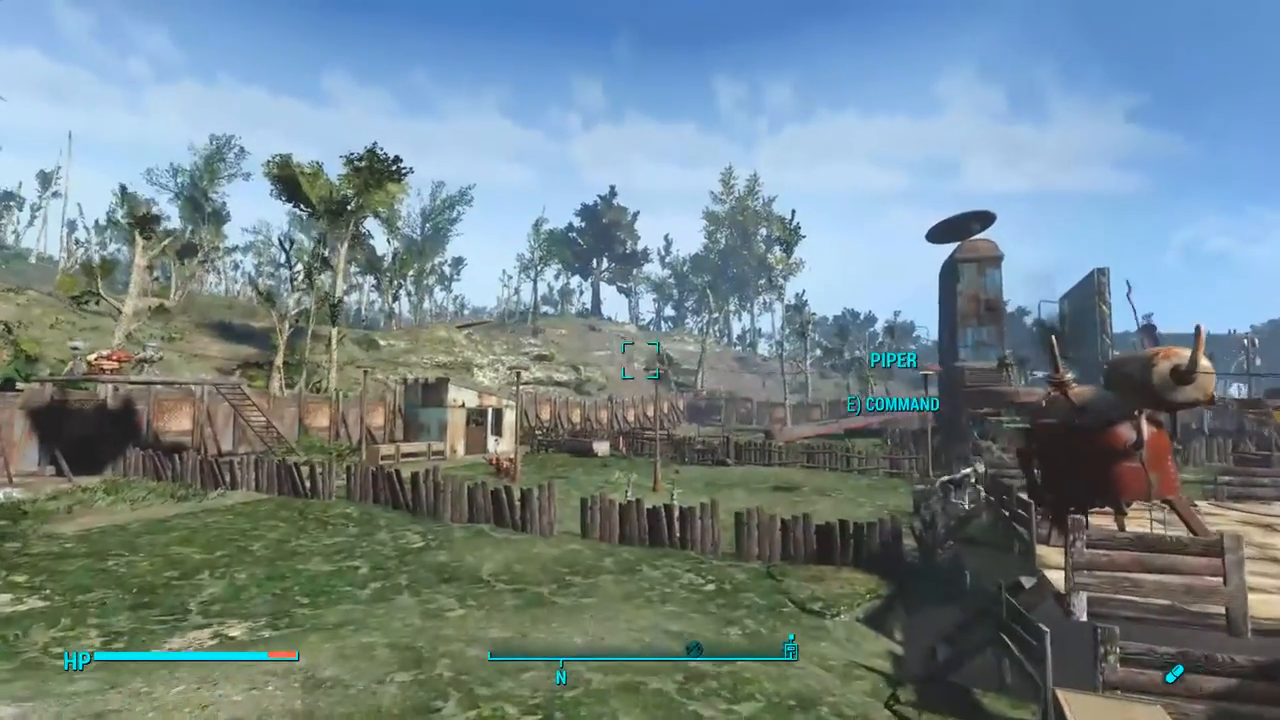
# - Open the Pip-Boy map to view the colored Commonwealth, briefly checking inventory and returning
pyautogui.press('tab')
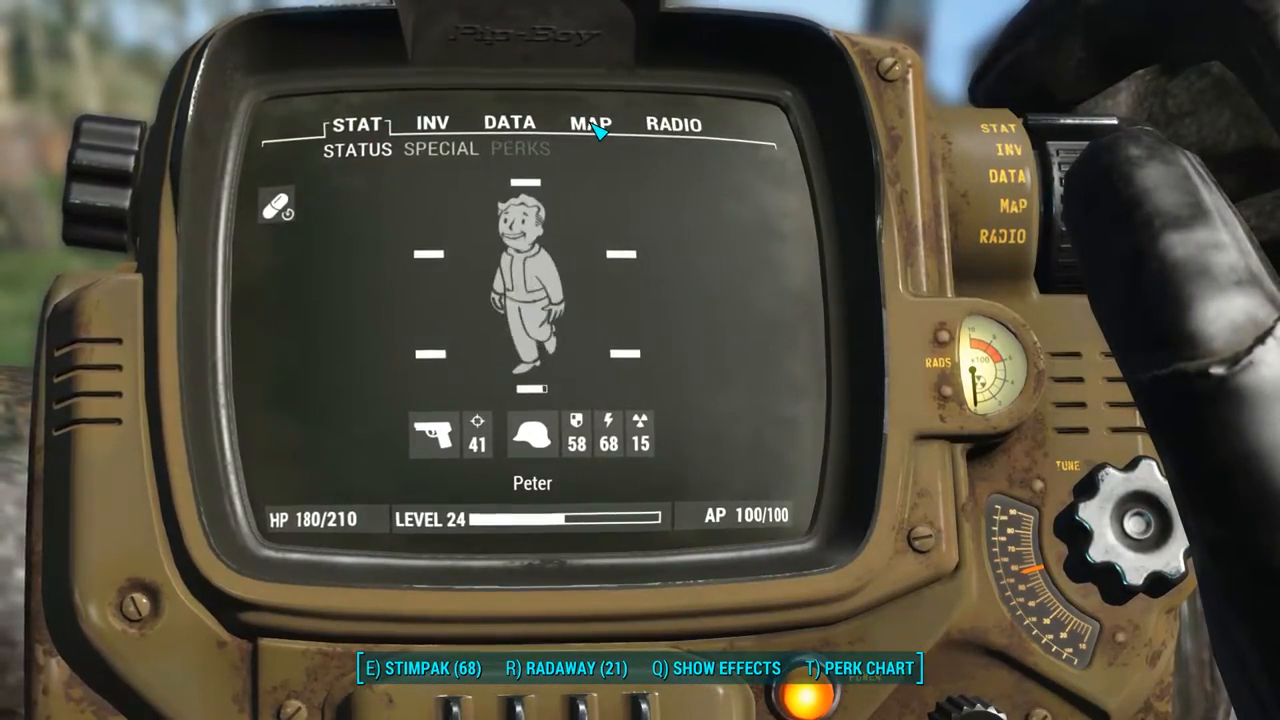
pyautogui.click(591, 122)
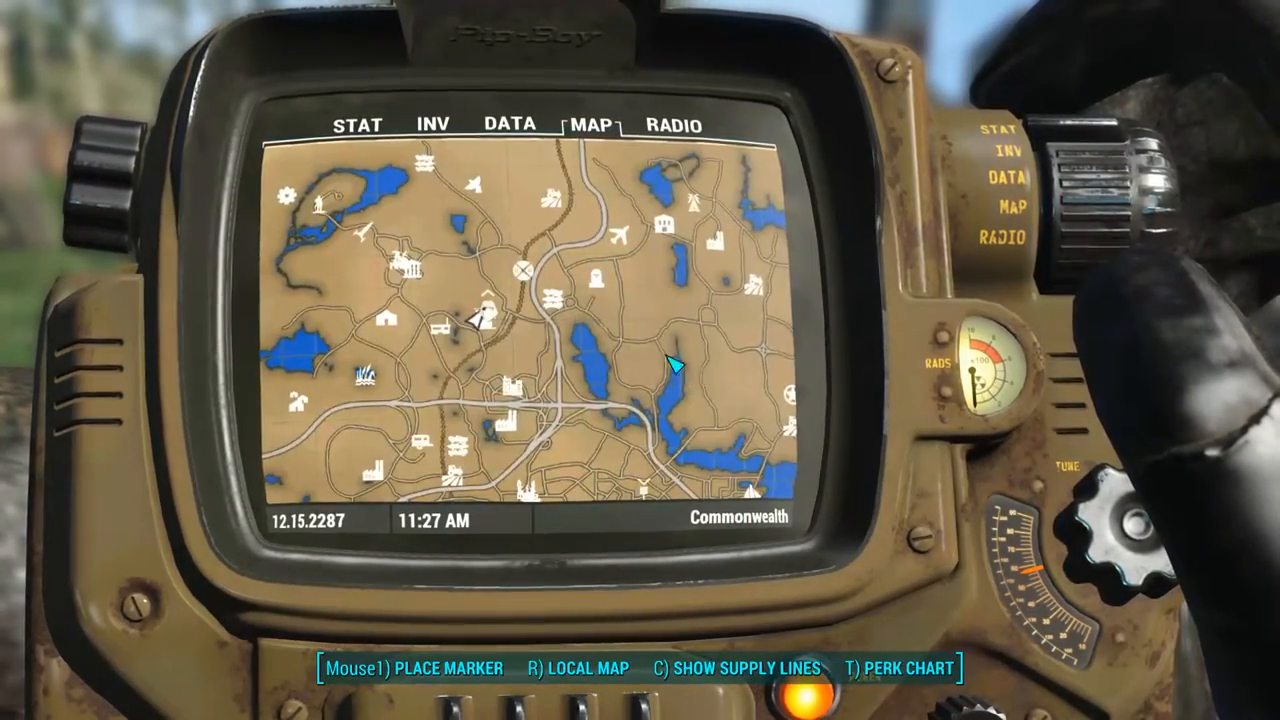
pyautogui.click(432, 122)
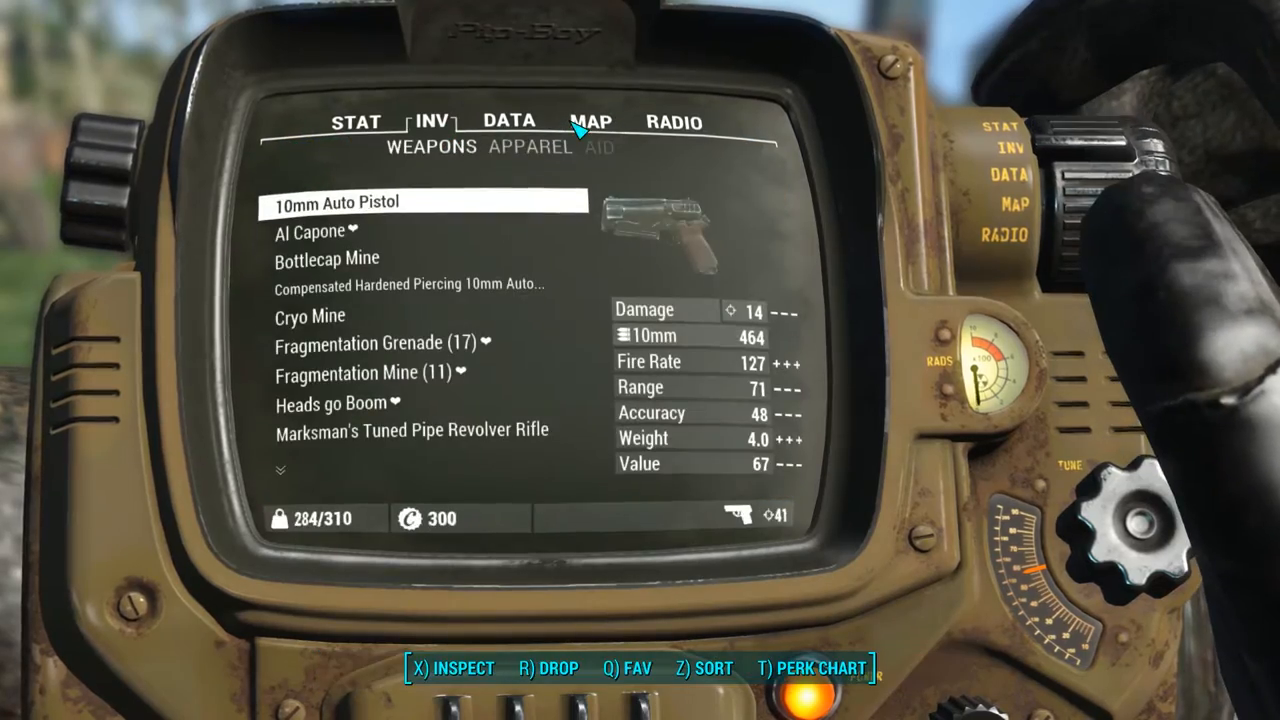
pyautogui.click(591, 121)
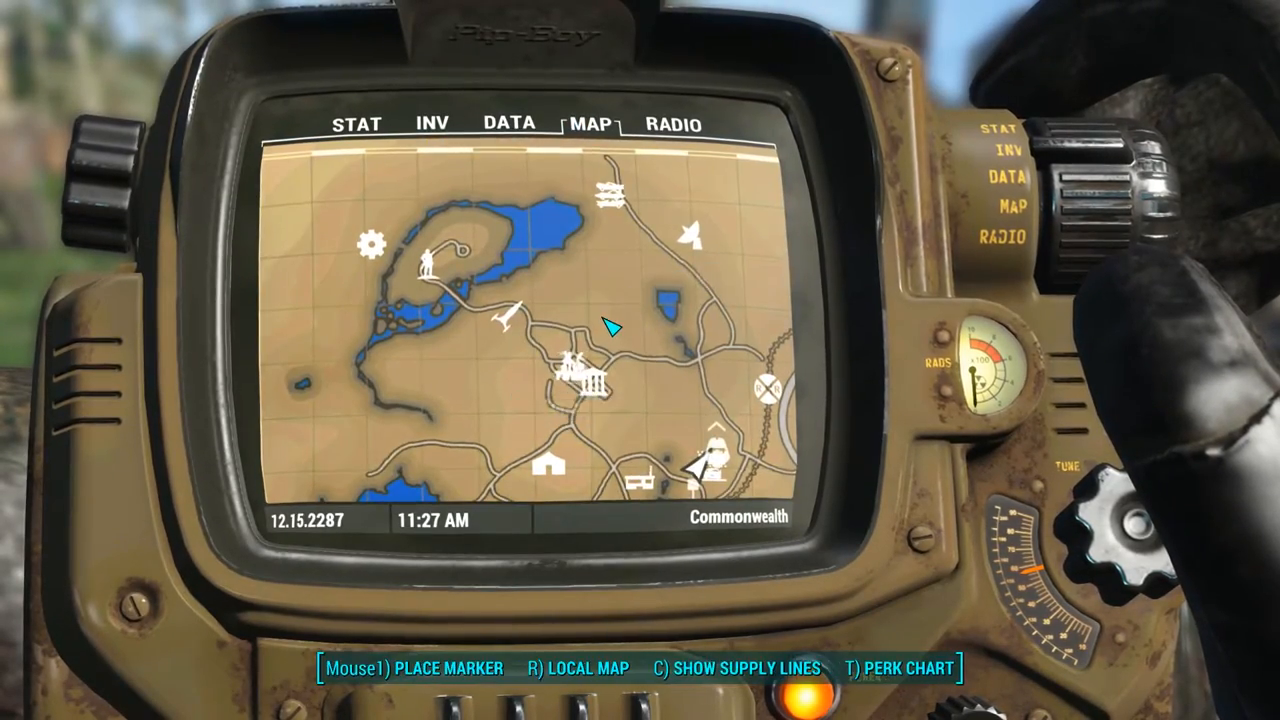